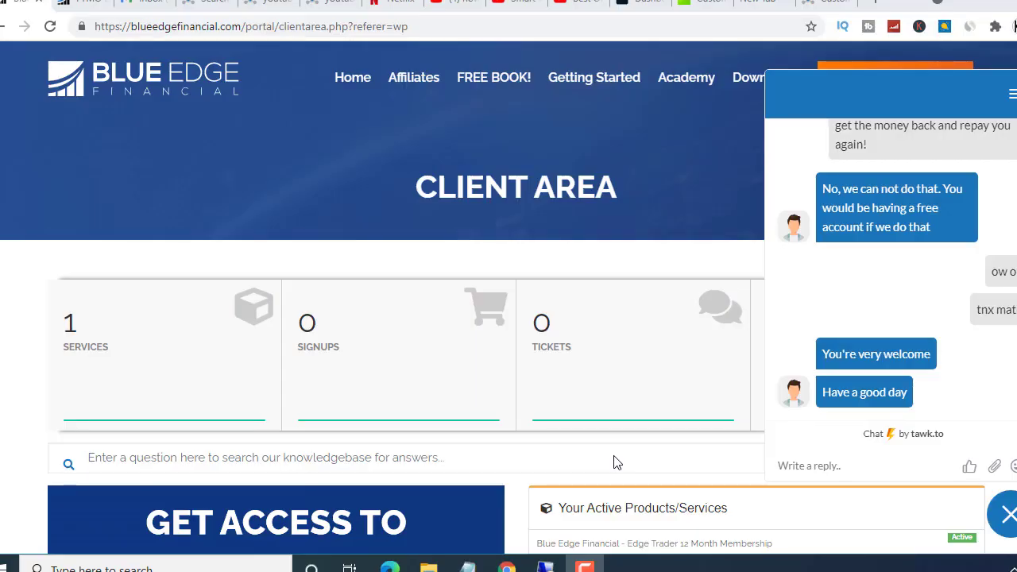
mouse_move(112, 83)
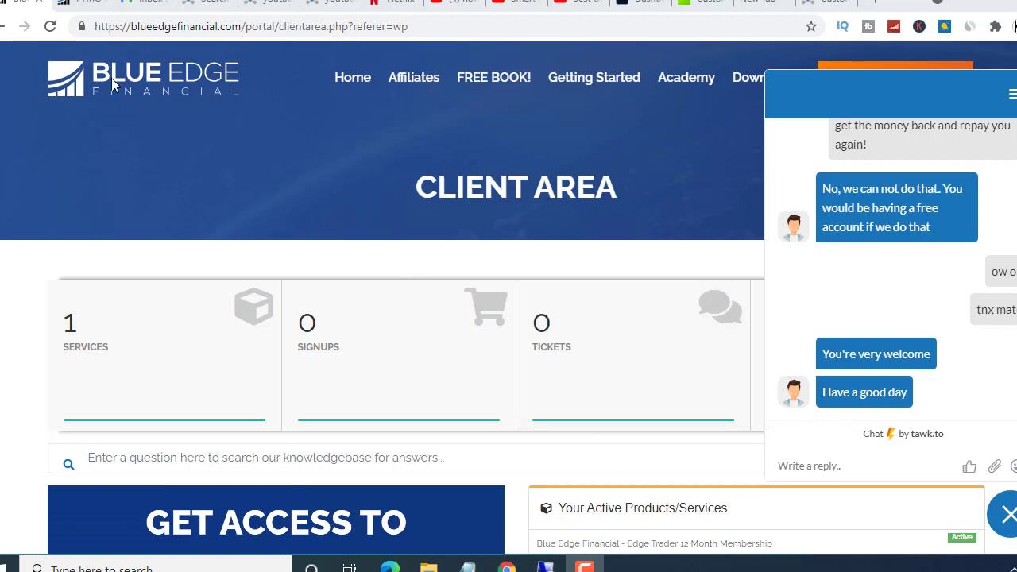
mouse_move(80, 3)
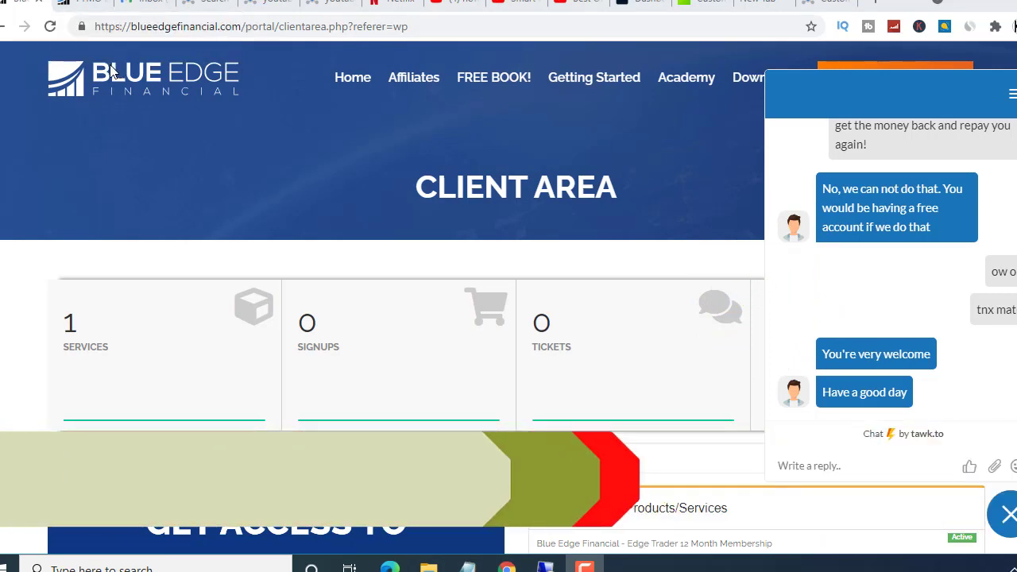
mouse_move(80, 3)
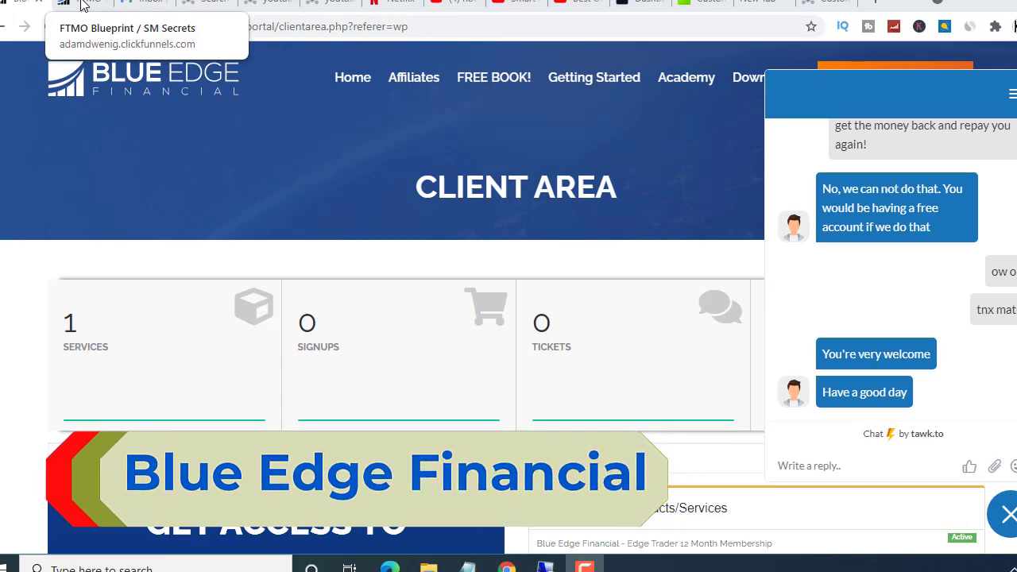
Step: Switch to the FTMO Blueprint membership tab and scroll through its lesson sections and action steps
click(24, 3)
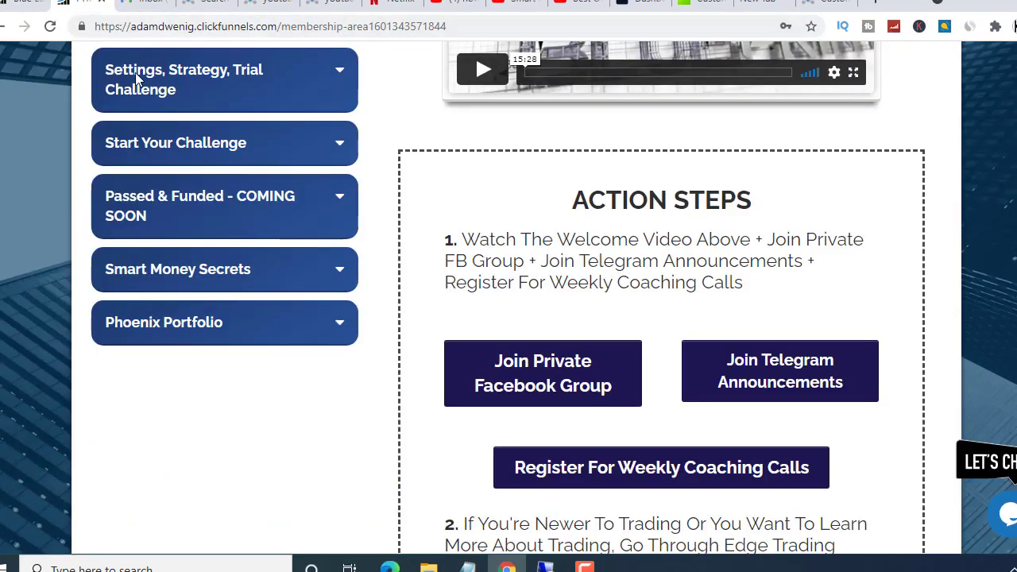
scroll(up, 3)
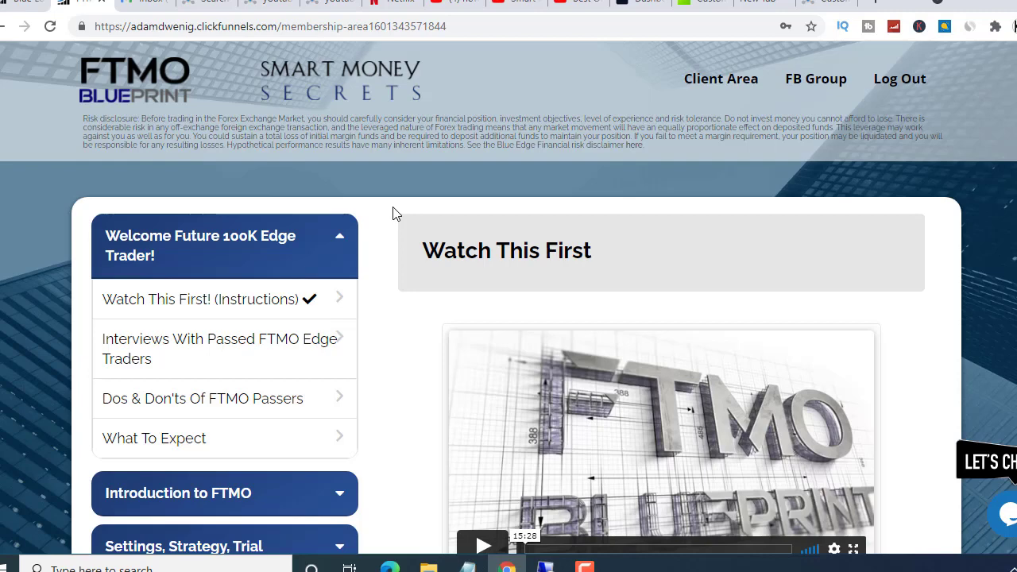
scroll(down, 3)
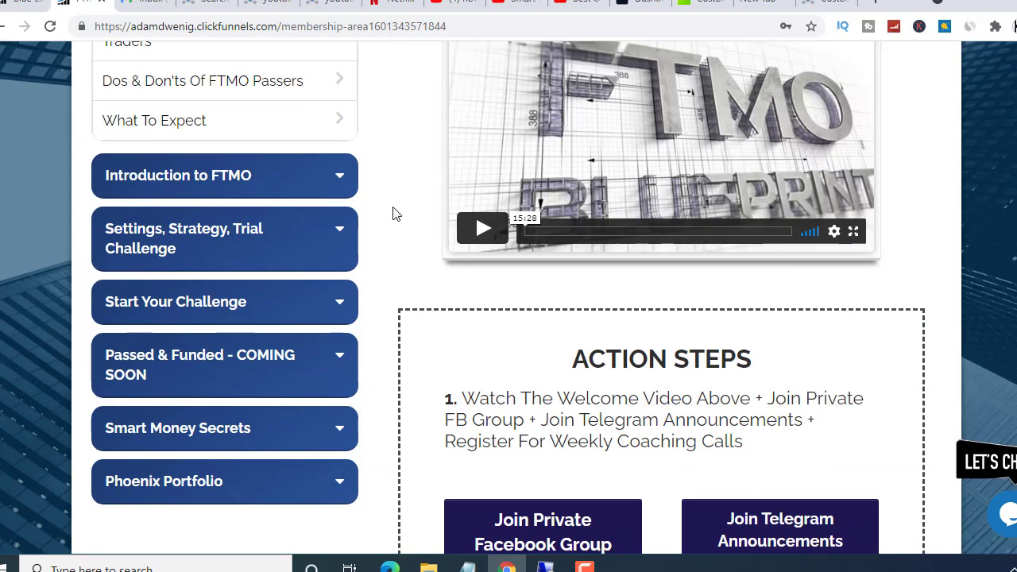
scroll(down, 3)
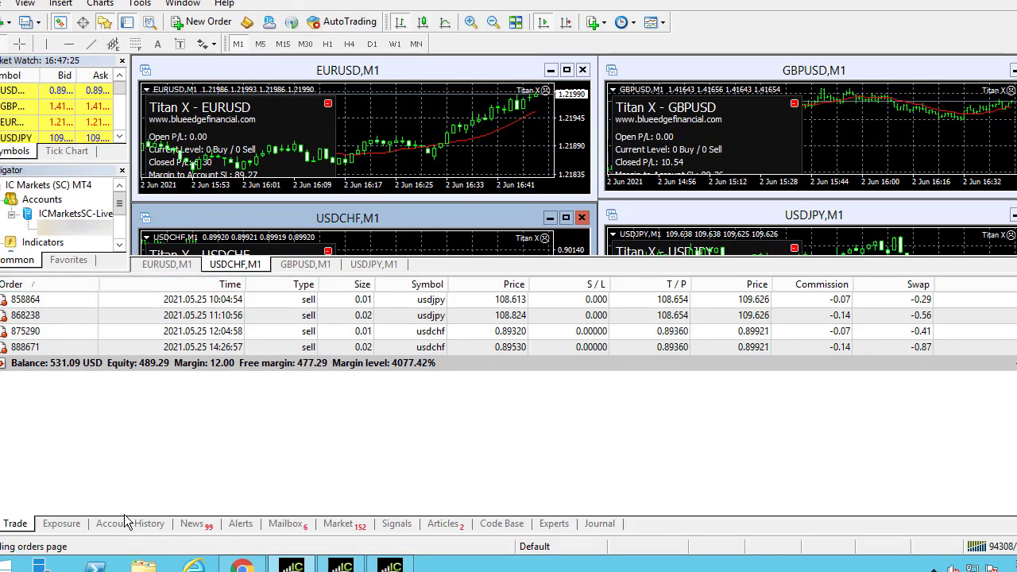
Step: Show Account History and scroll the closed Titan X orders to the 26.72 profit totals row
click(130, 523)
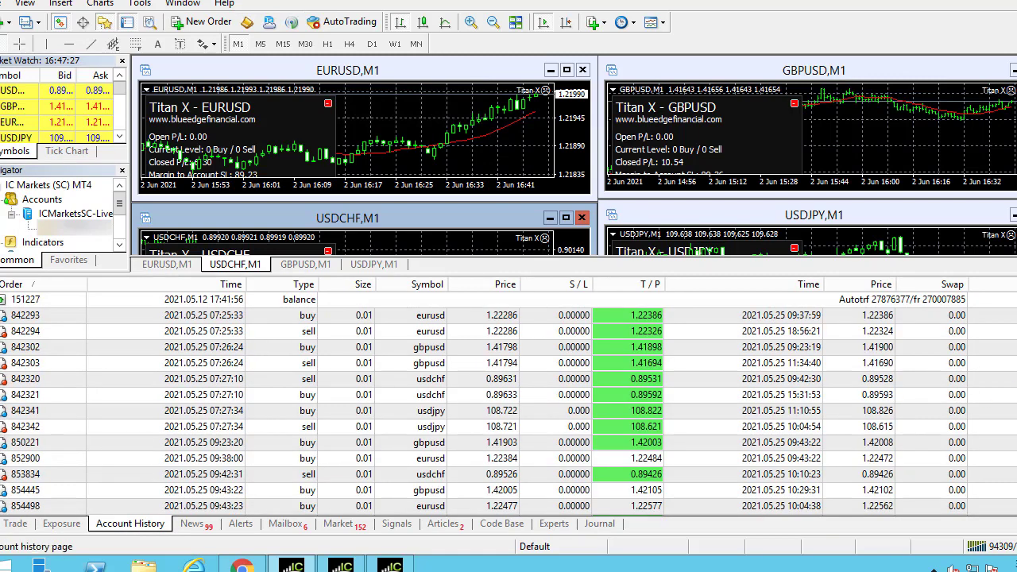
mouse_move(1010, 308)
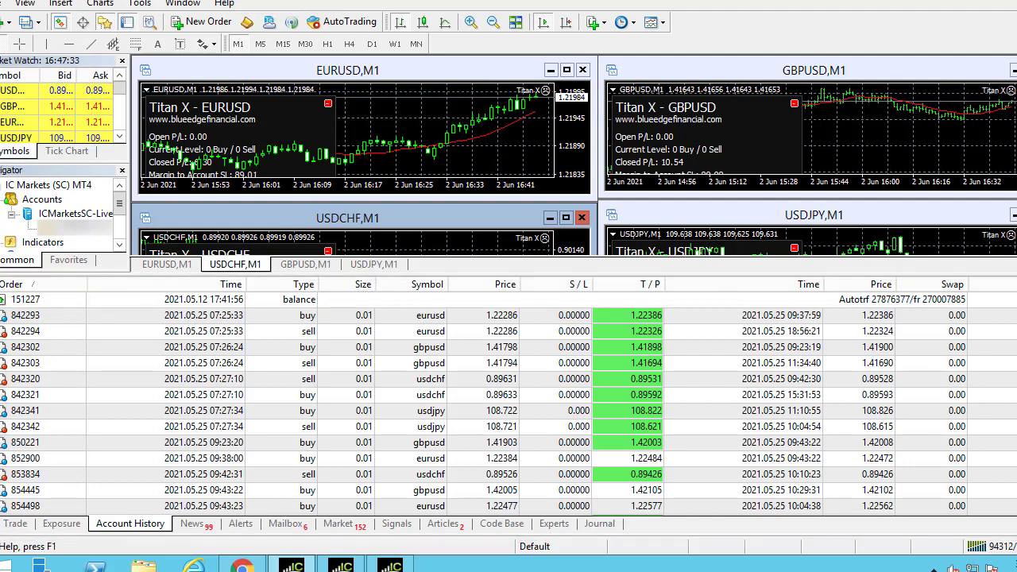
scroll(down, 3)
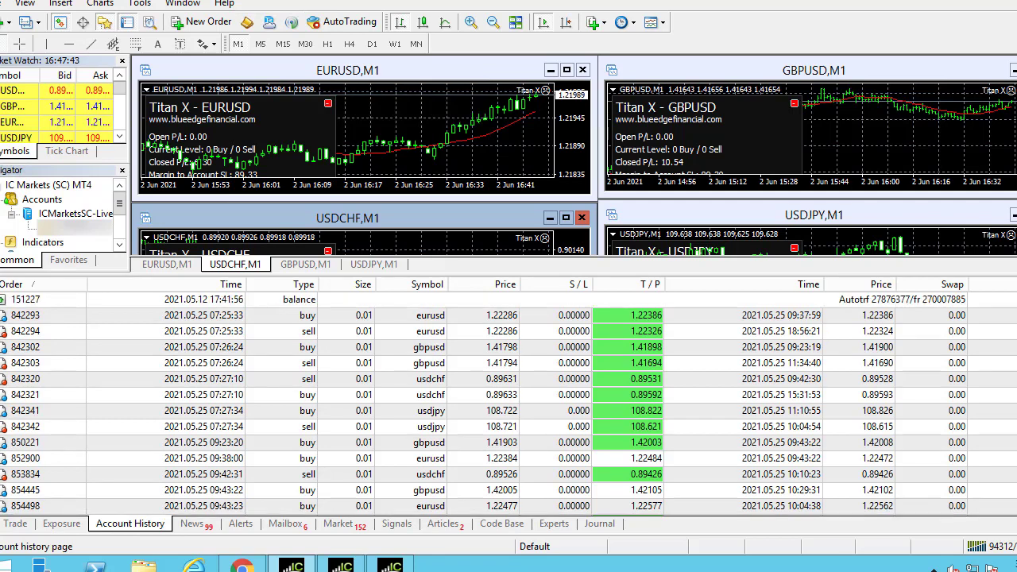
scroll(down, 3)
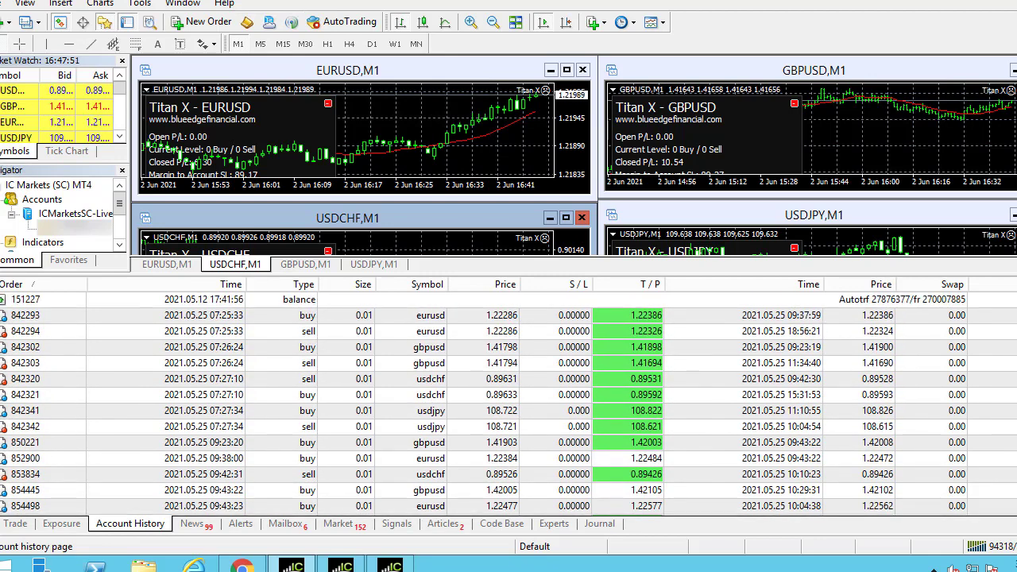
scroll(down, 3)
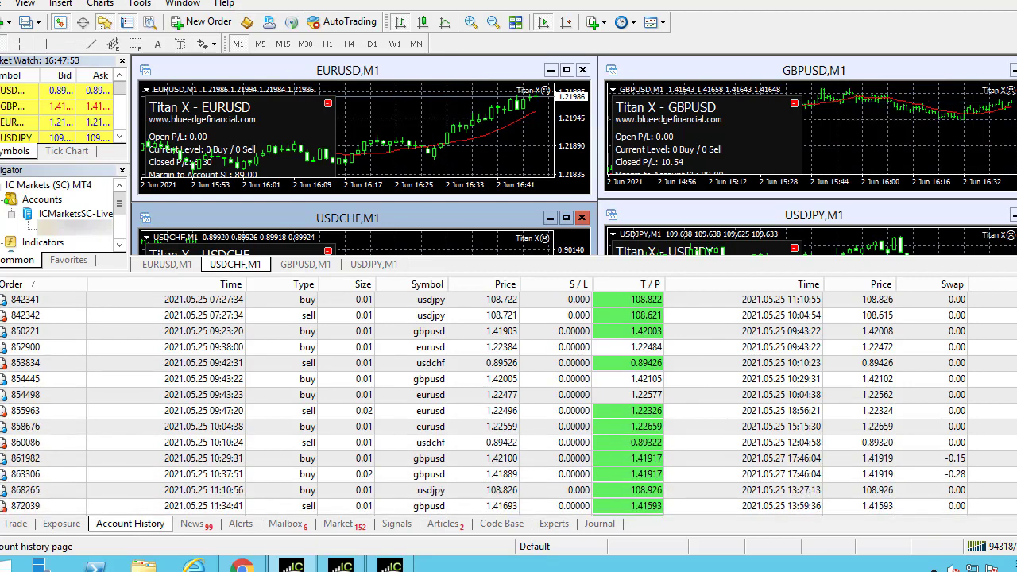
scroll(down, 3)
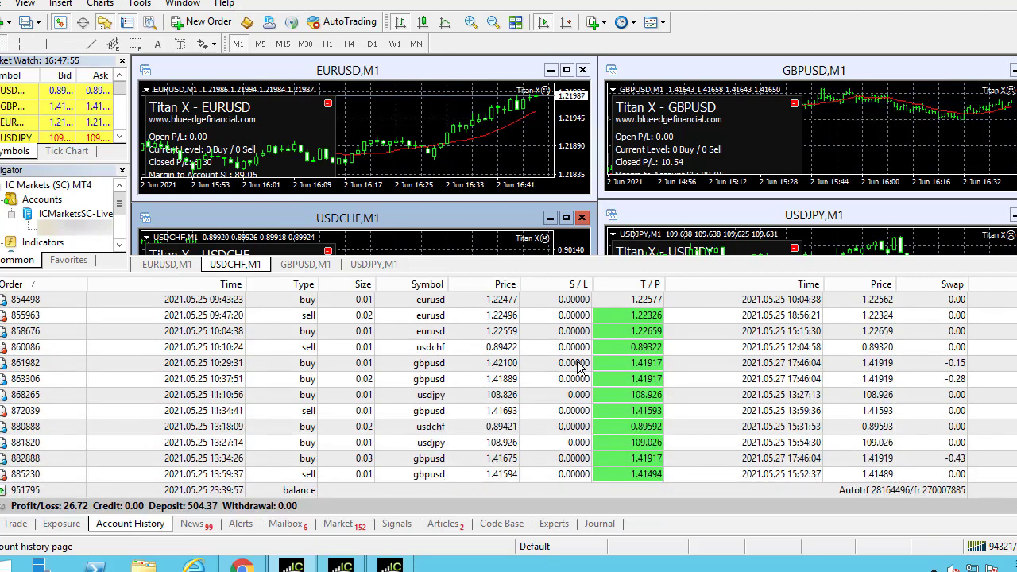
mouse_move(197, 398)
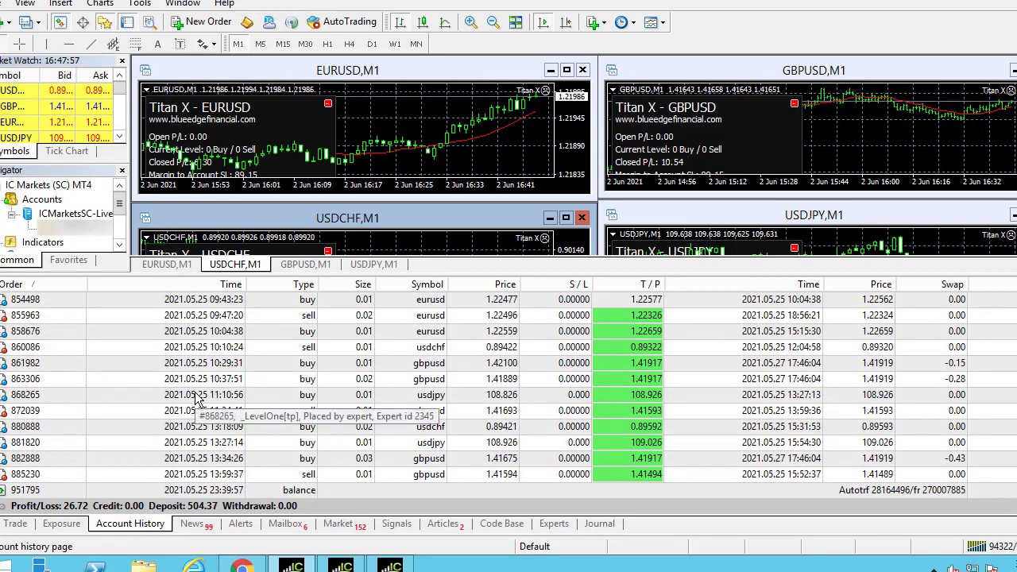
mouse_move(242, 386)
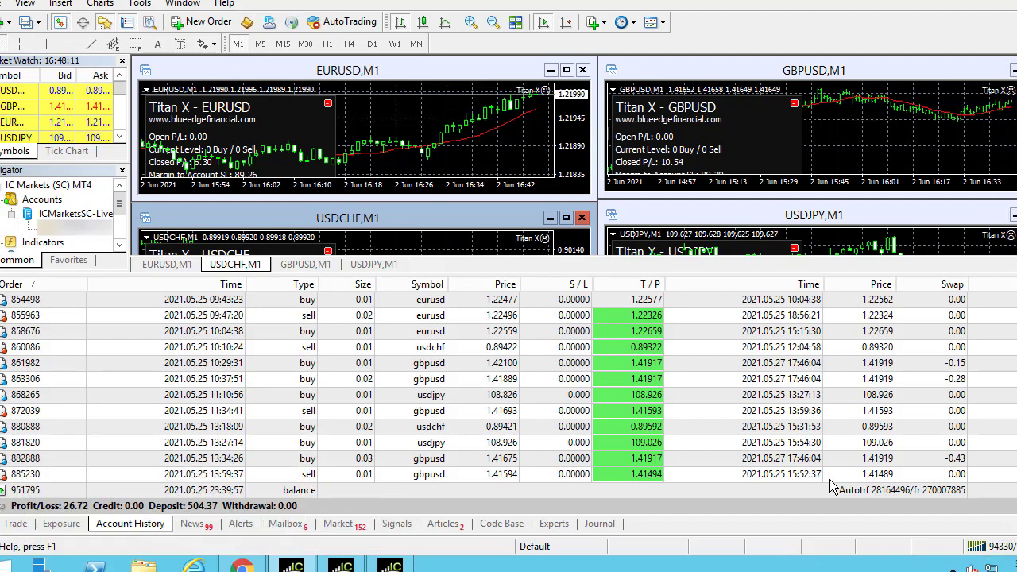
mouse_move(226, 362)
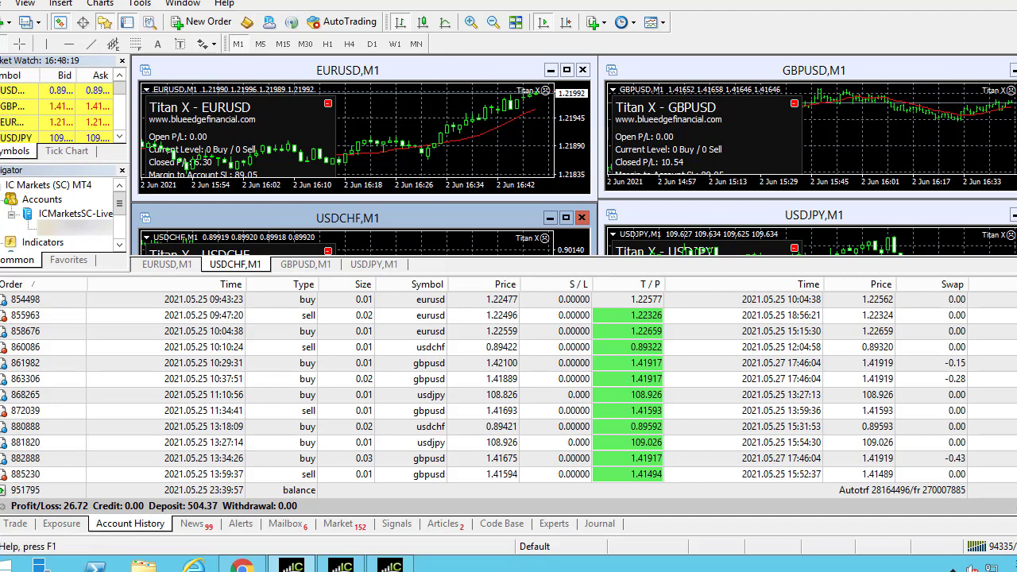
scroll(up, 3)
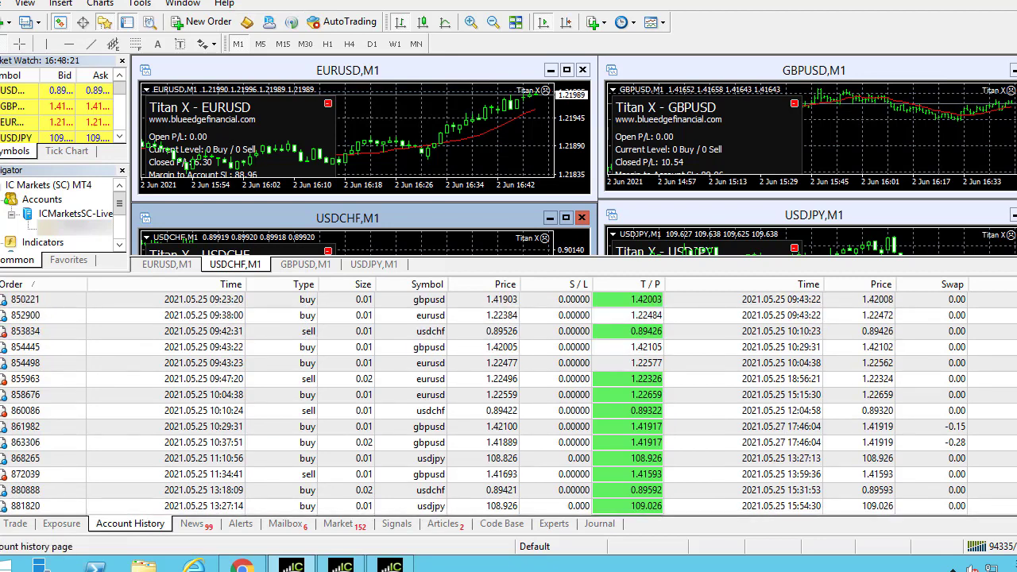
scroll(up, 3)
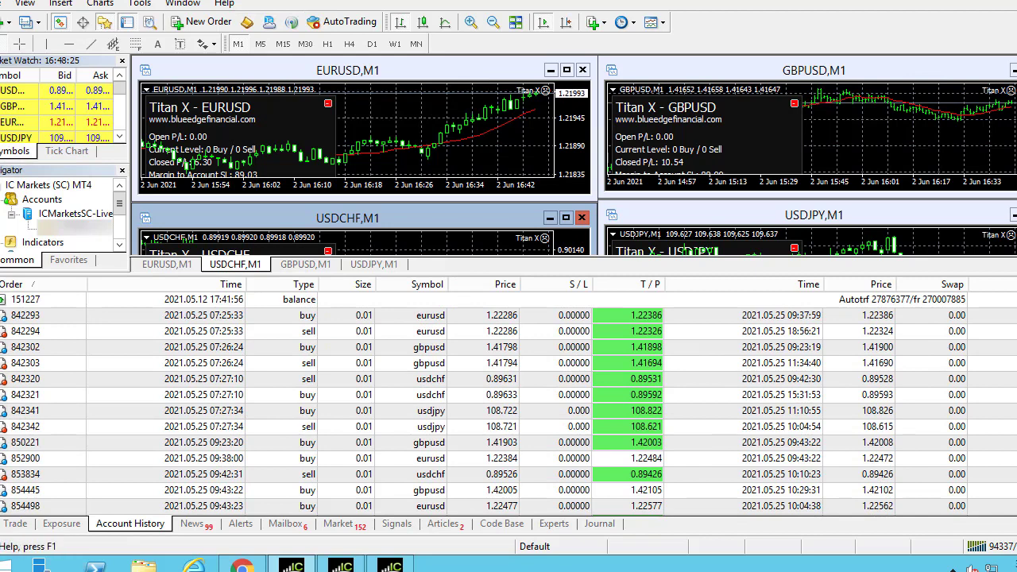
scroll(down, 3)
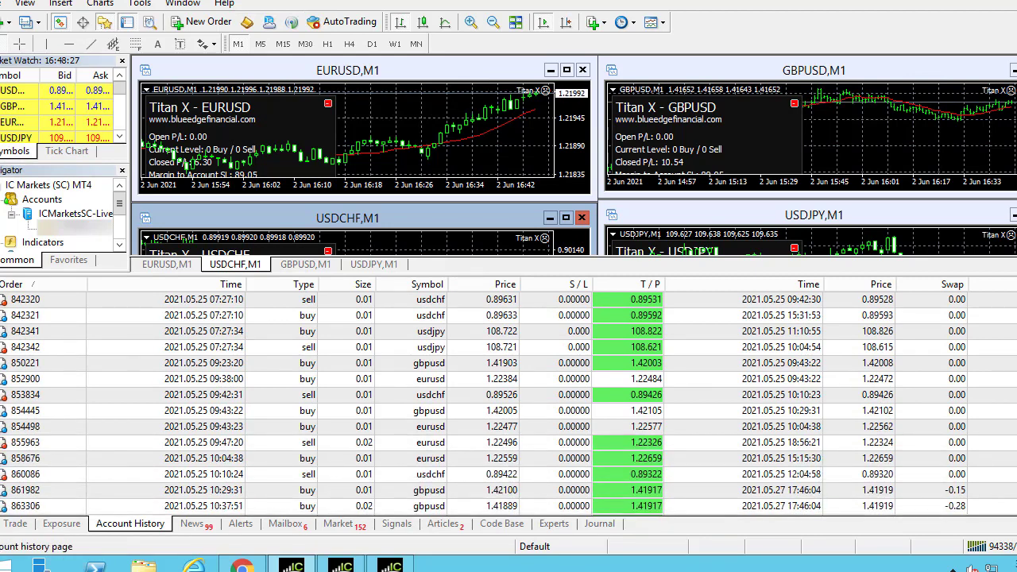
scroll(down, 3)
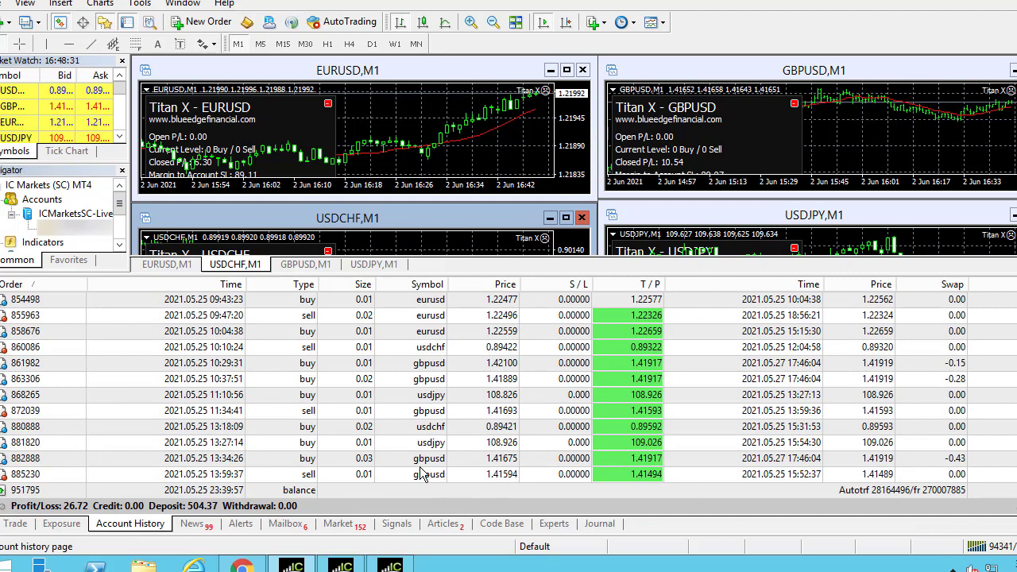
click(60, 523)
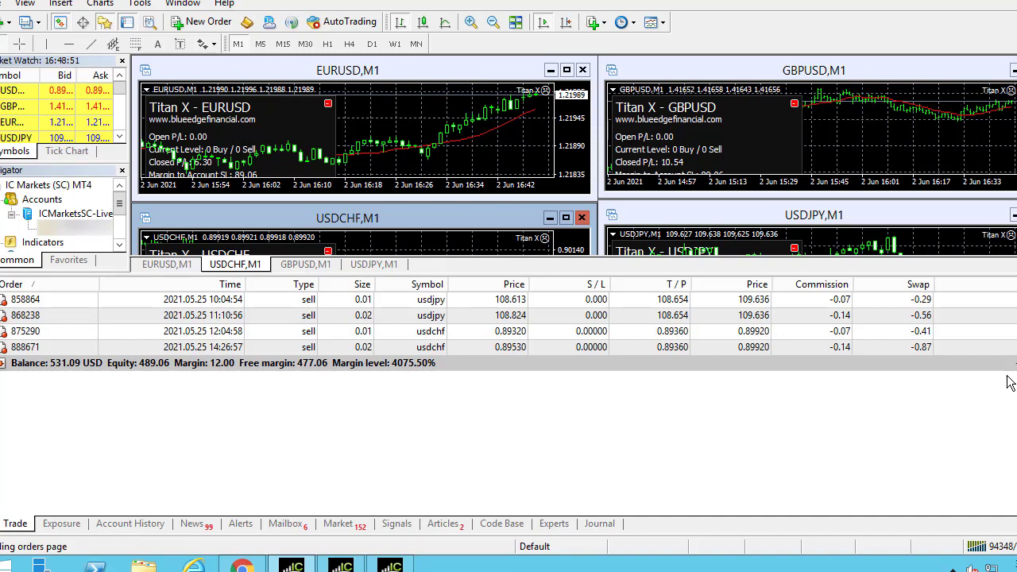
mouse_move(538, 475)
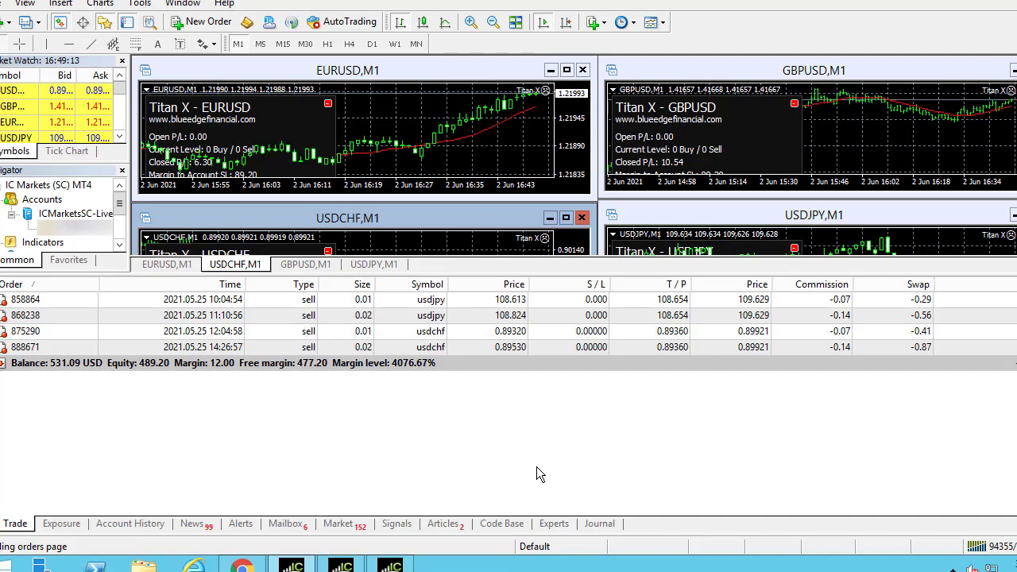
mouse_move(570, 473)
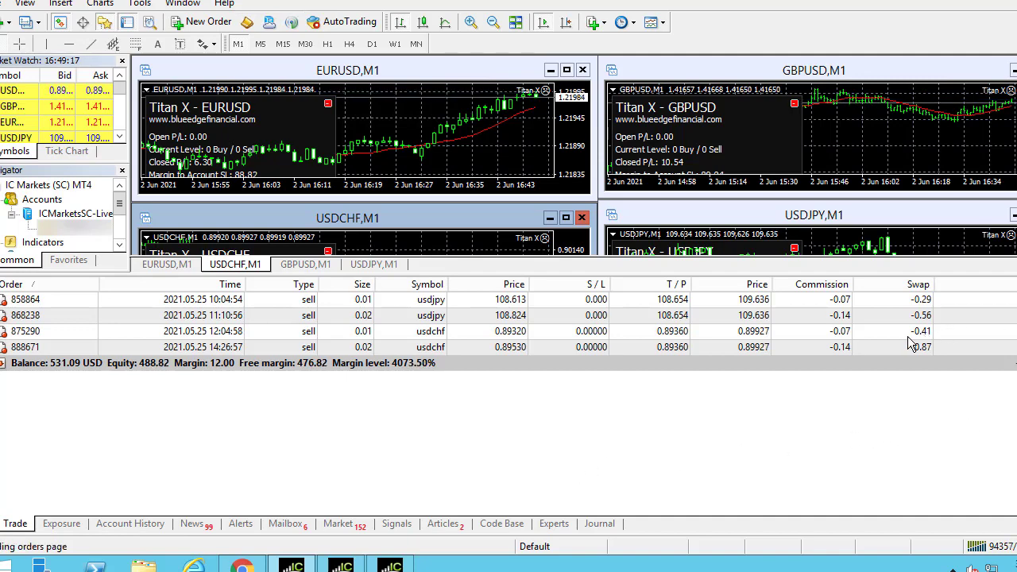
mouse_move(742, 403)
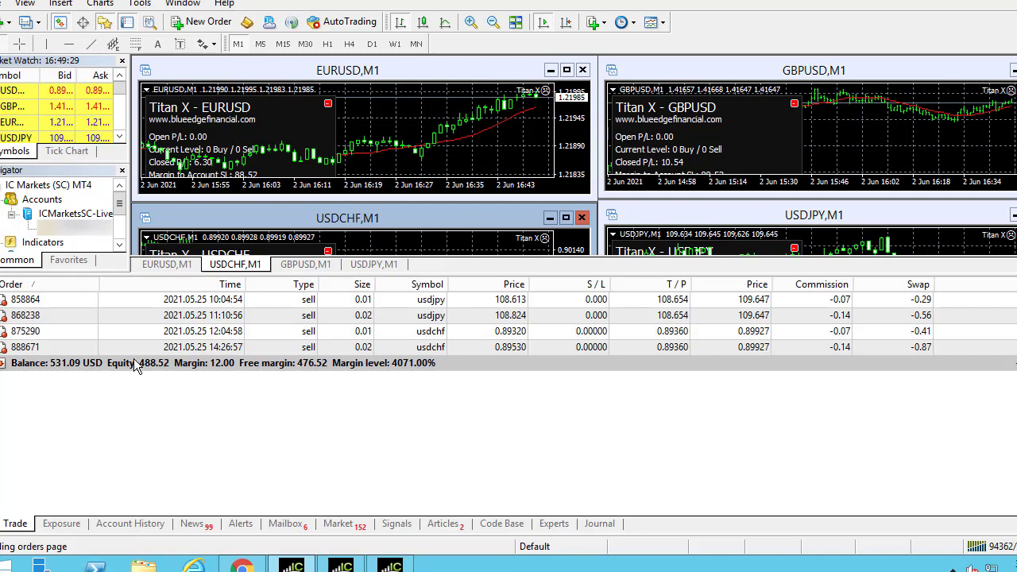
mouse_move(437, 219)
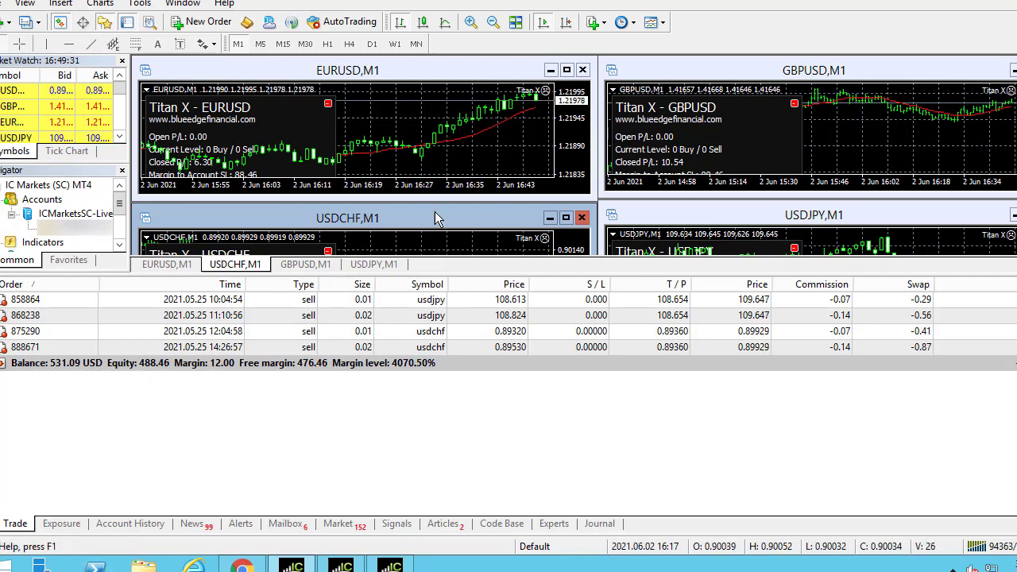
mouse_move(588, 262)
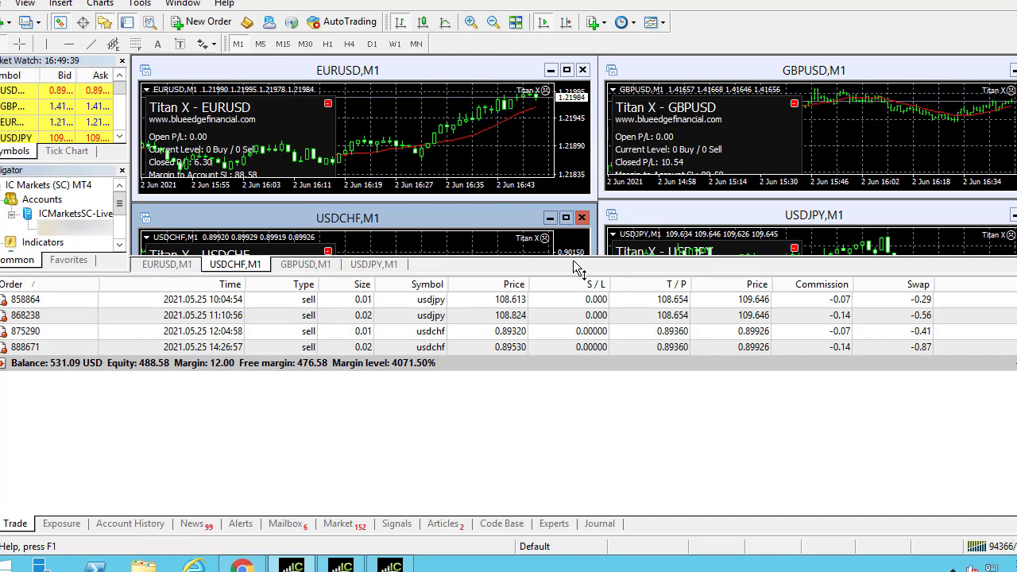
mouse_move(191, 386)
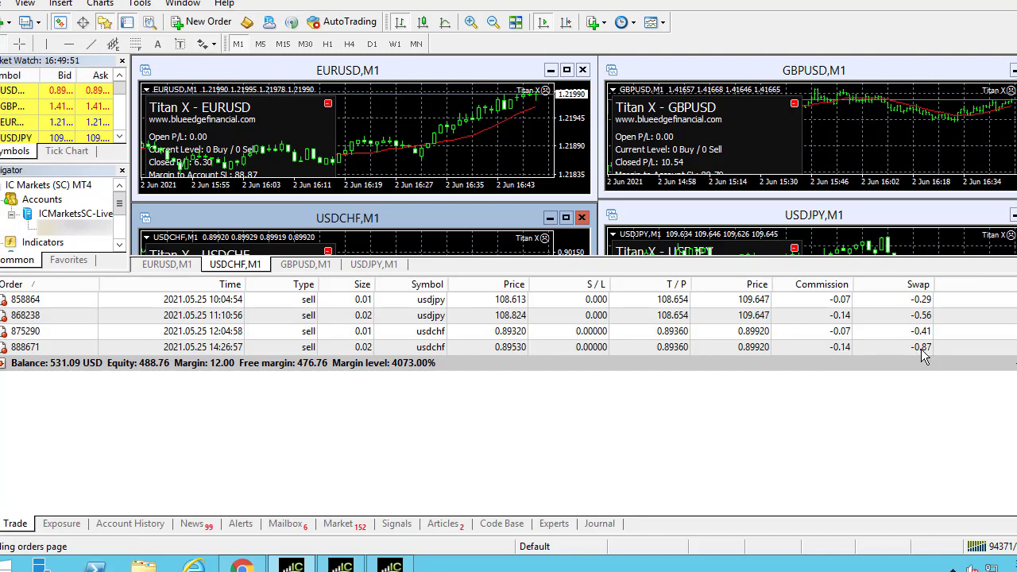
mouse_move(998, 390)
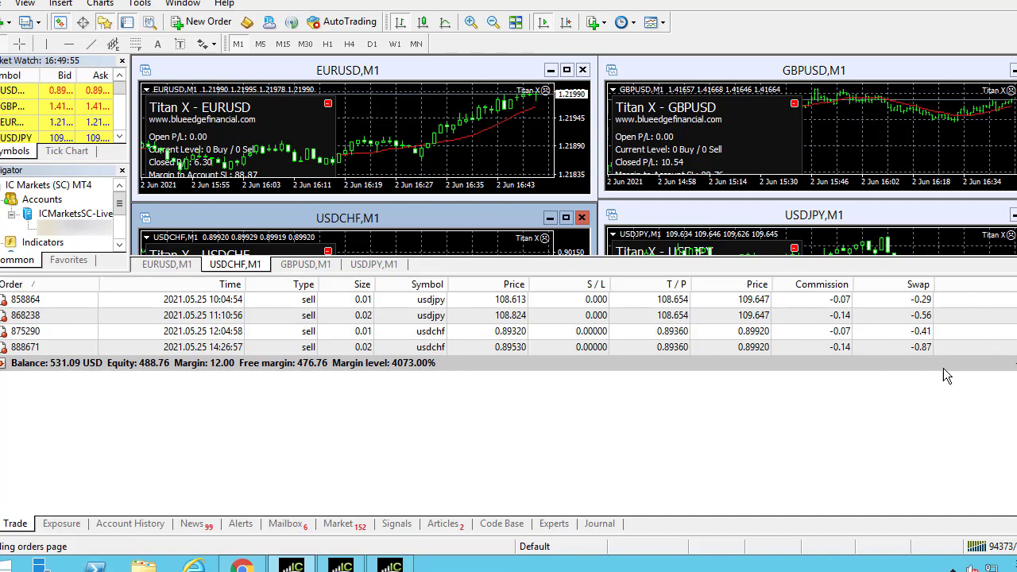
mouse_move(895, 356)
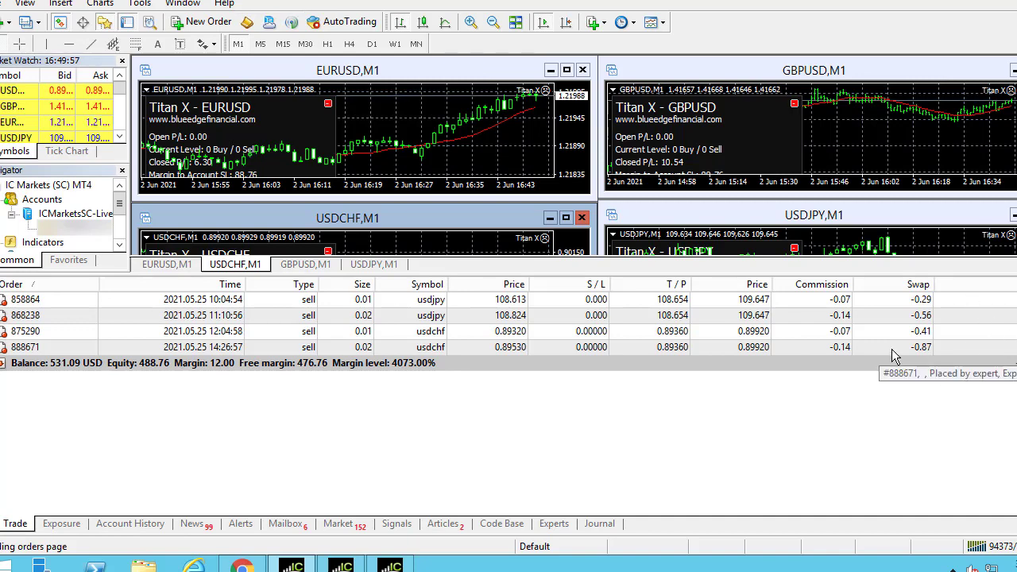
mouse_move(664, 379)
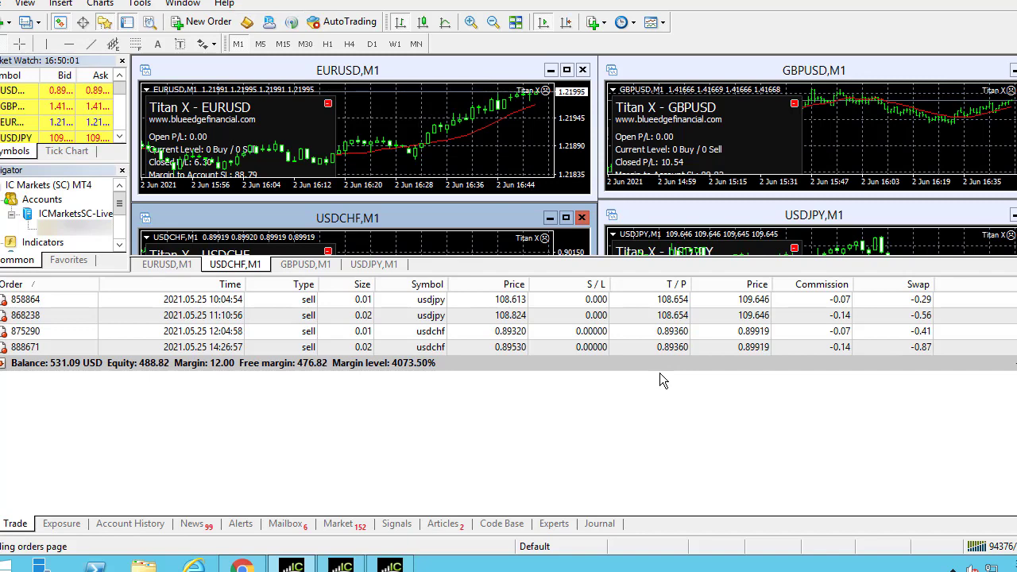
mouse_move(305, 264)
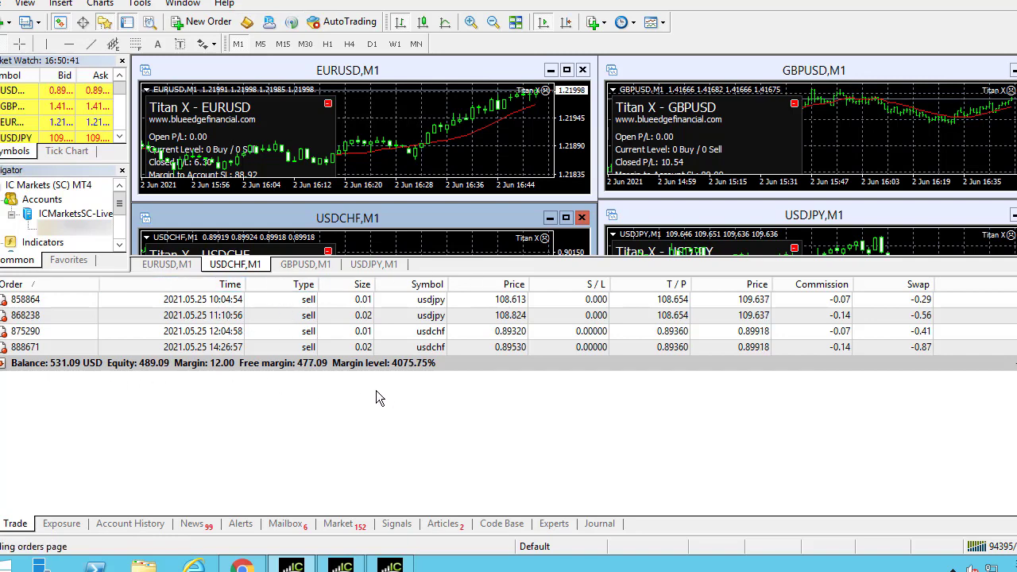
mouse_move(289, 387)
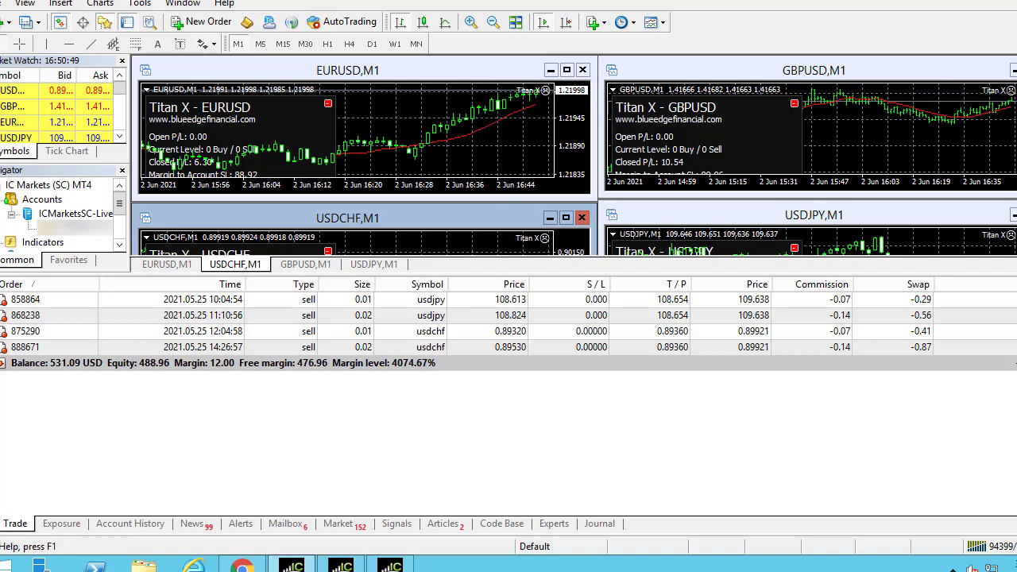
mouse_move(708, 9)
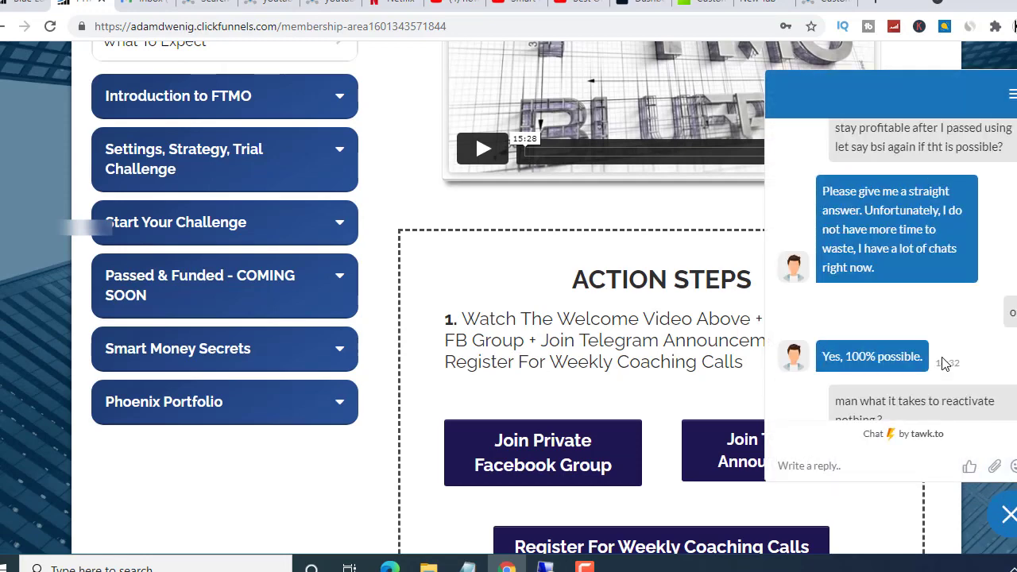
scroll(down, 3)
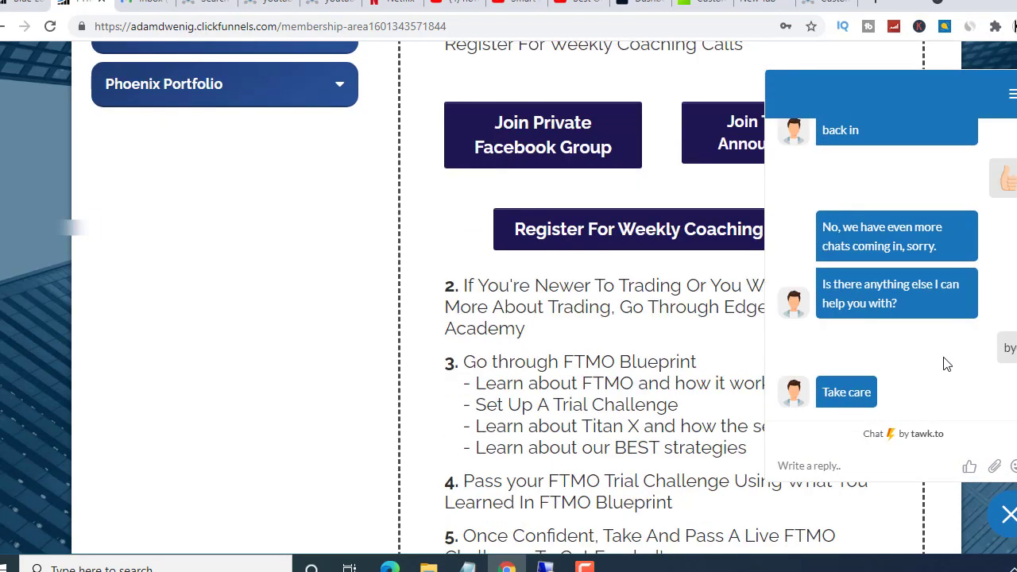
scroll(down, 3)
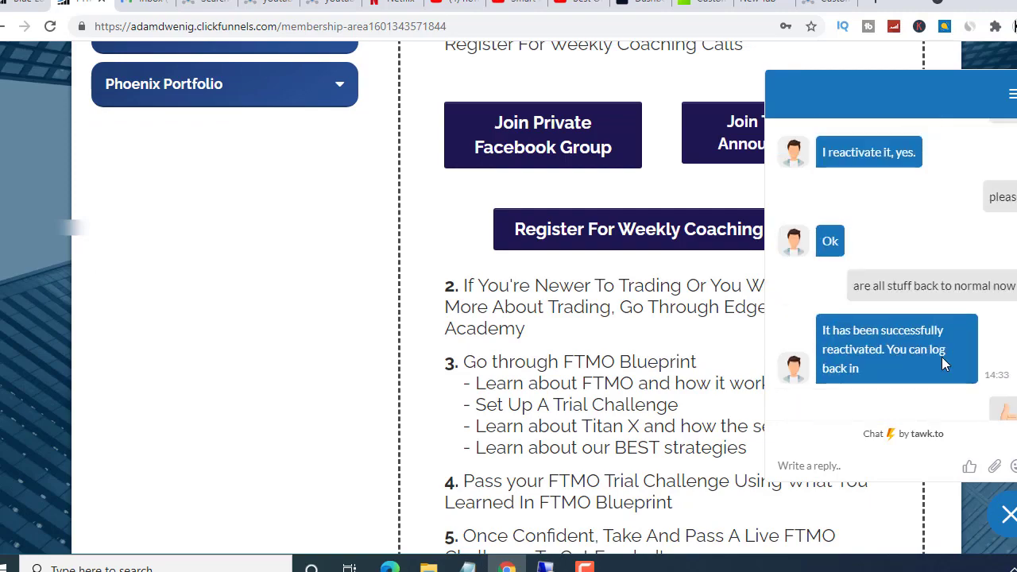
scroll(down, 3)
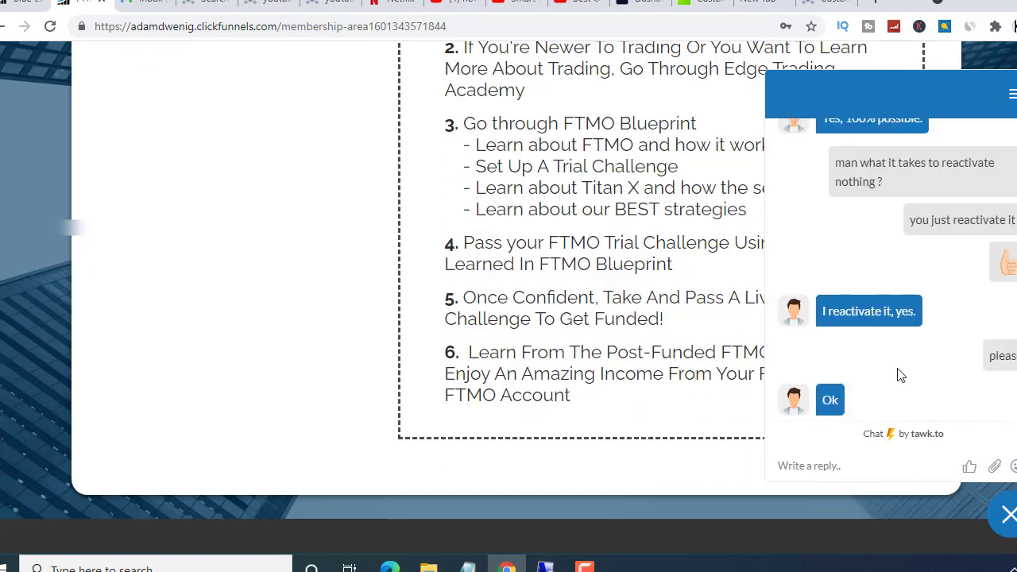
scroll(down, 3)
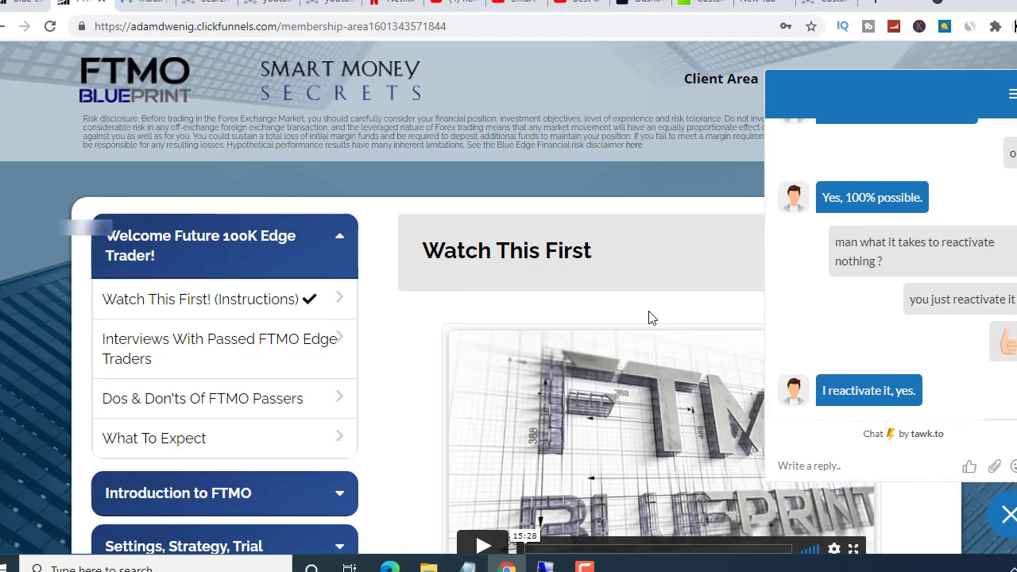
mouse_move(467, 295)
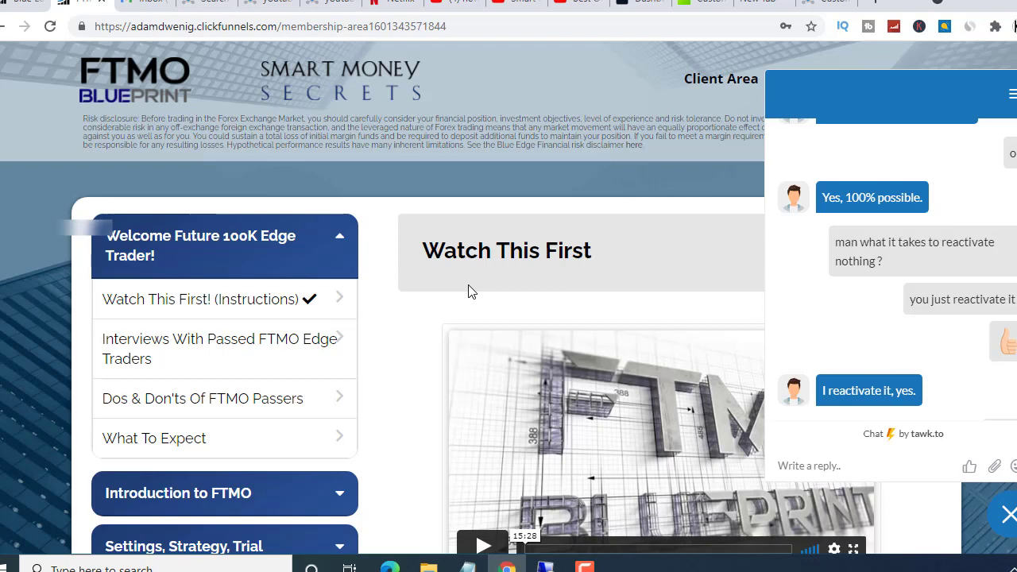
mouse_move(905, 302)
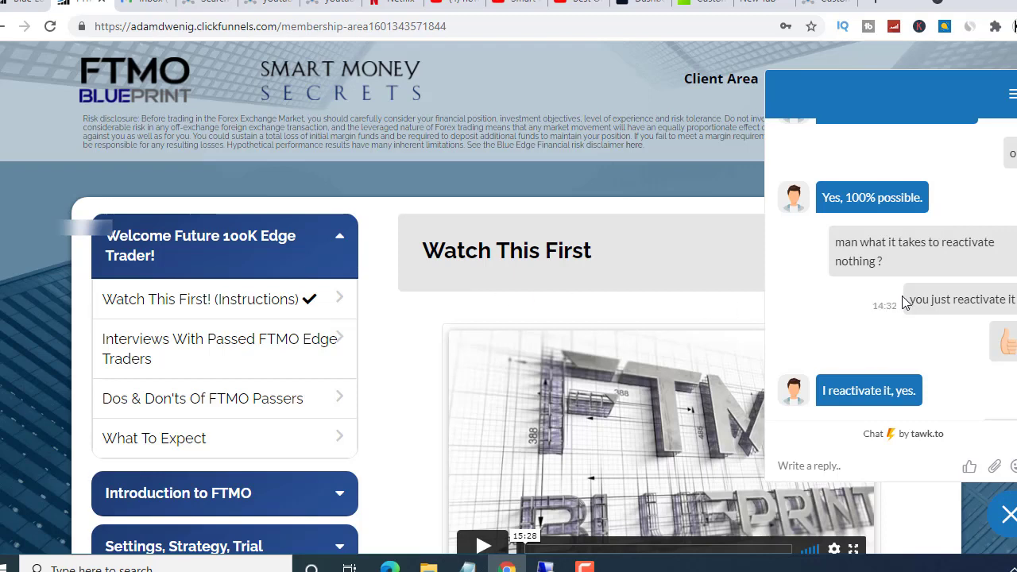
mouse_move(868, 336)
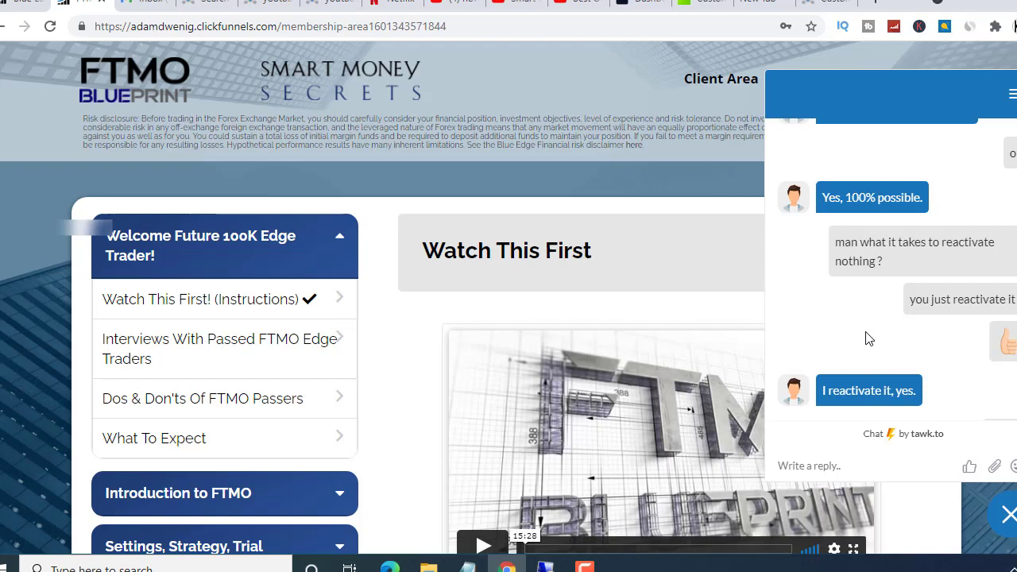
mouse_move(800, 408)
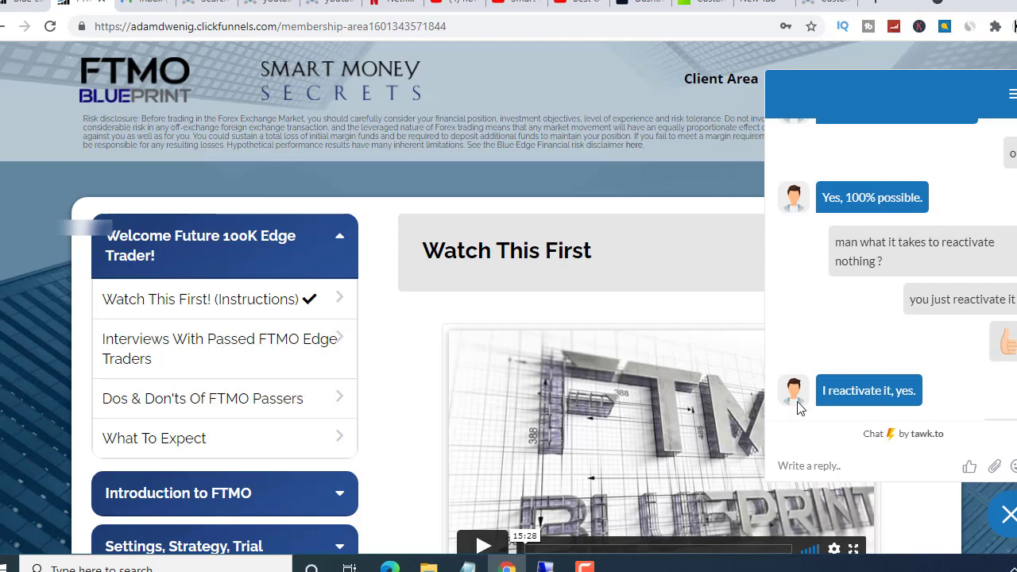
click(343, 565)
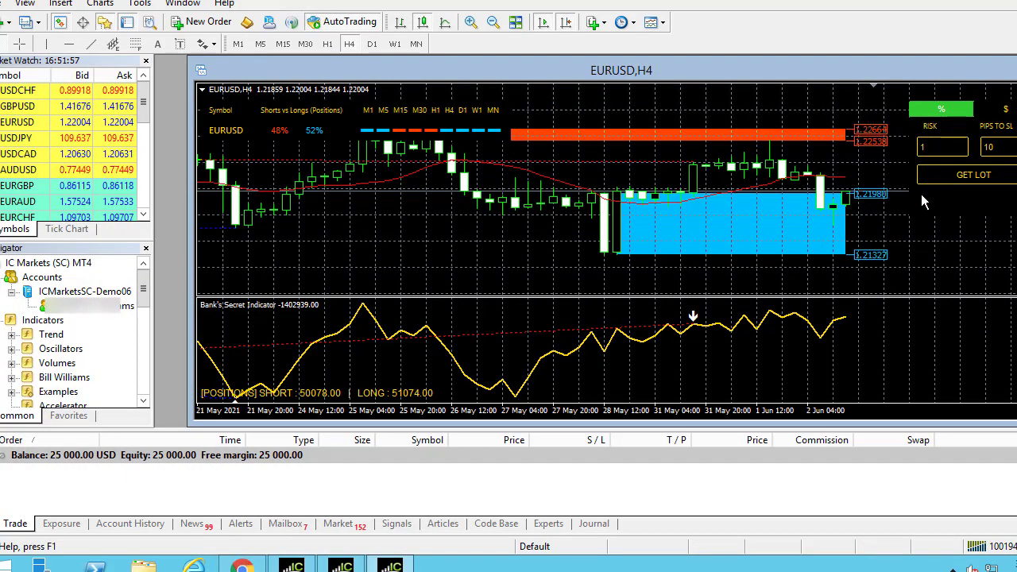
mouse_move(871, 119)
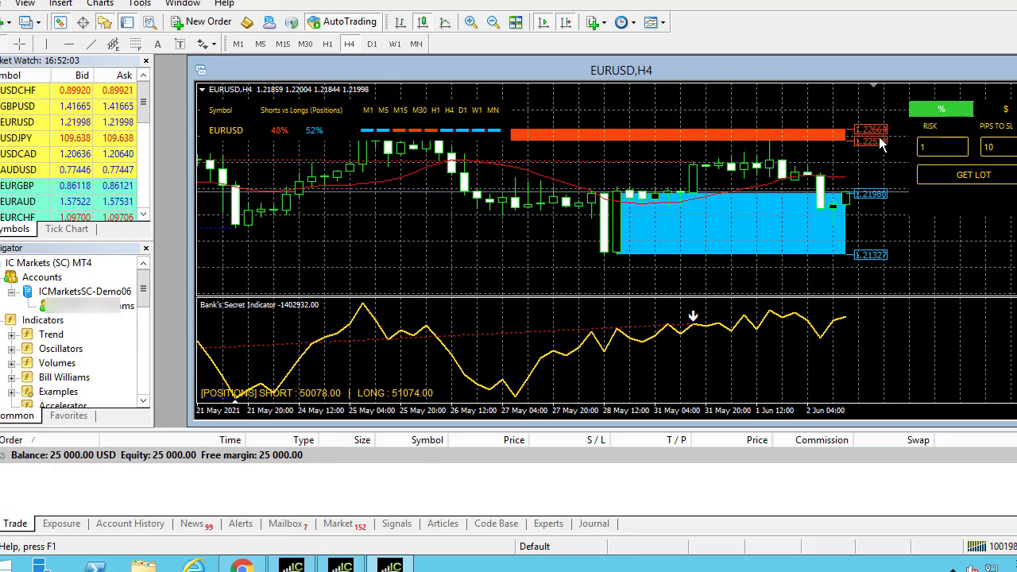
mouse_move(629, 128)
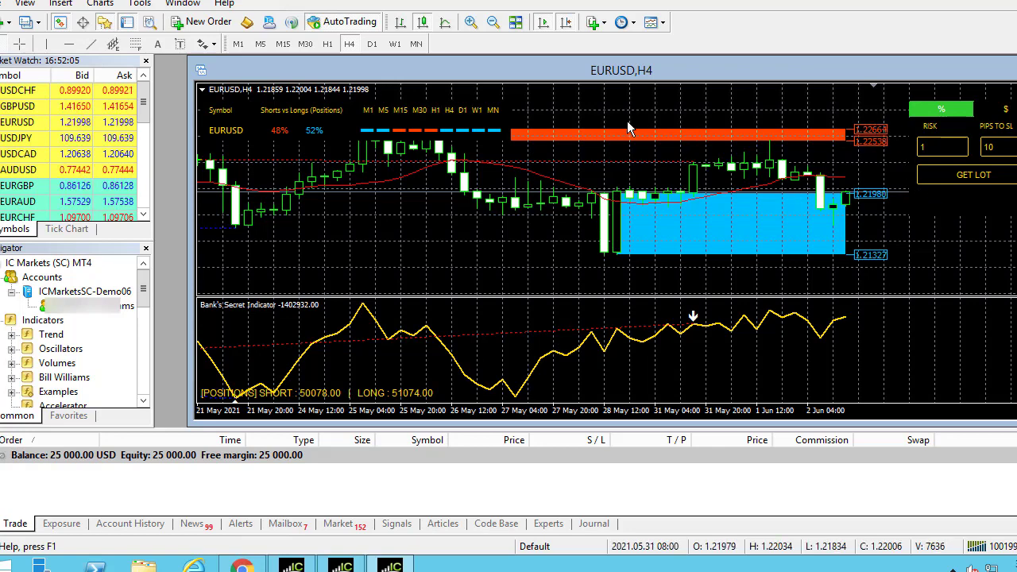
mouse_move(572, 238)
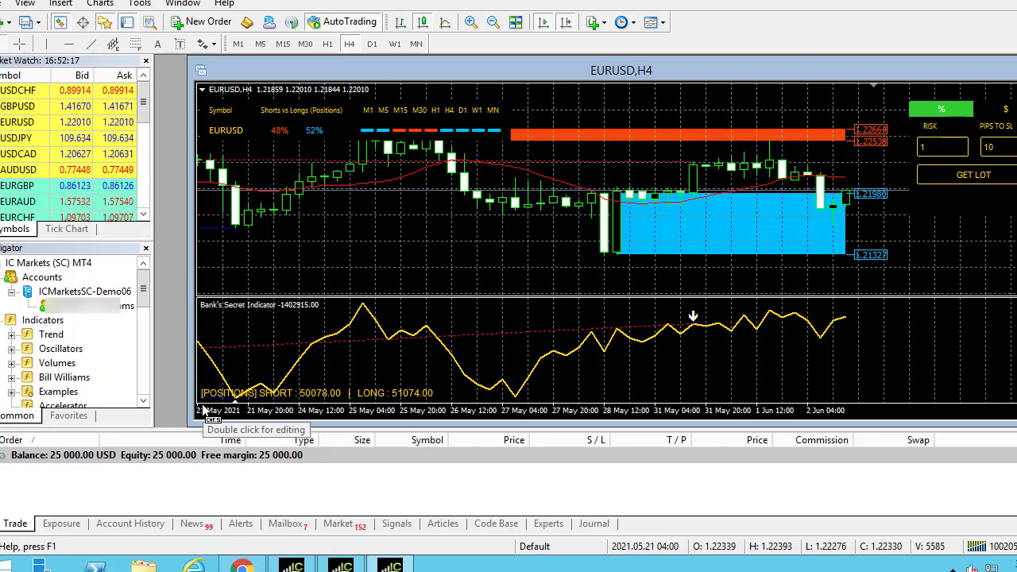
mouse_move(339, 564)
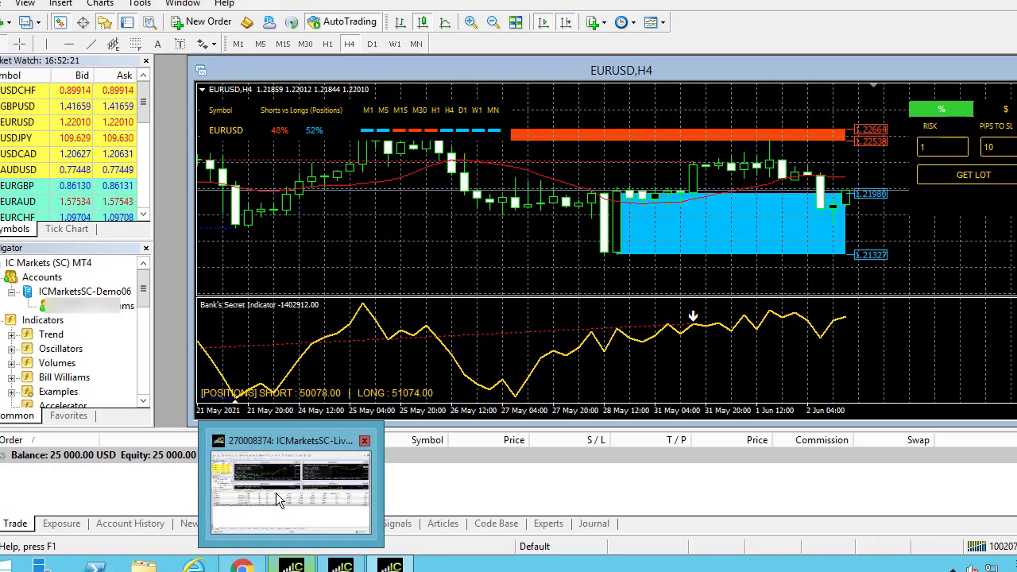
mouse_move(294, 540)
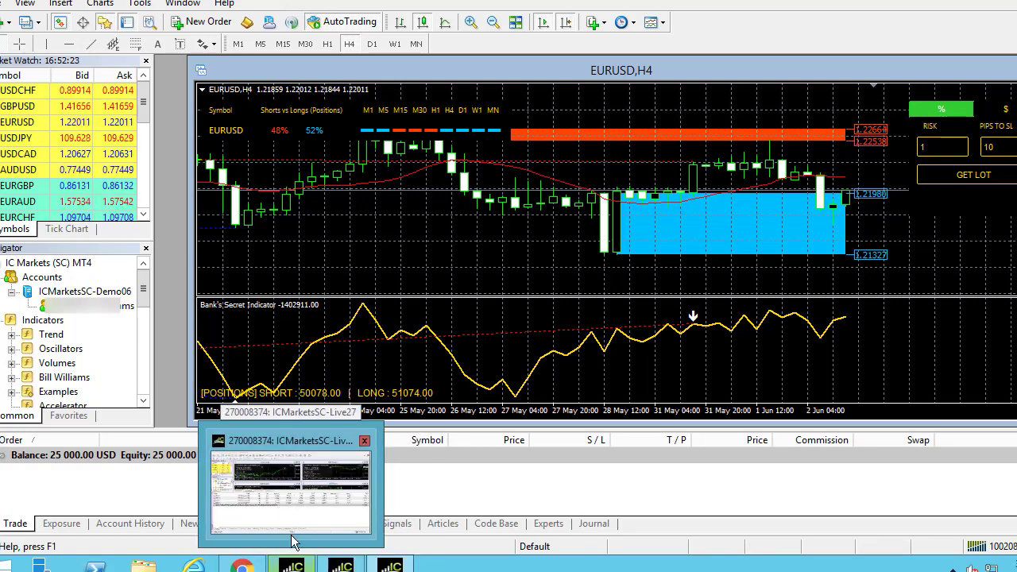
Step: Return to the live account terminal with its four open usdjpy and usdchf sell trades
click(289, 489)
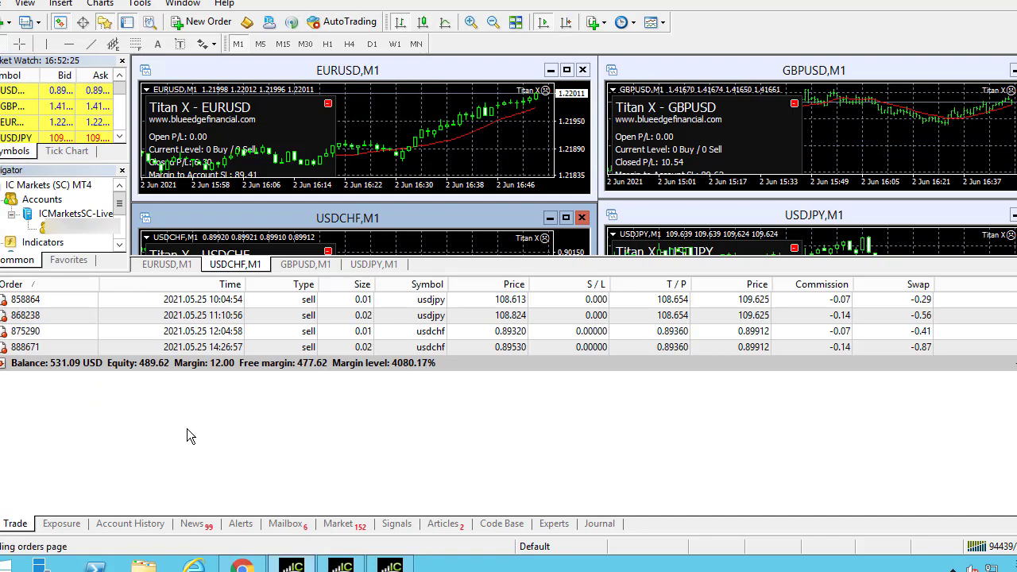
mouse_move(134, 381)
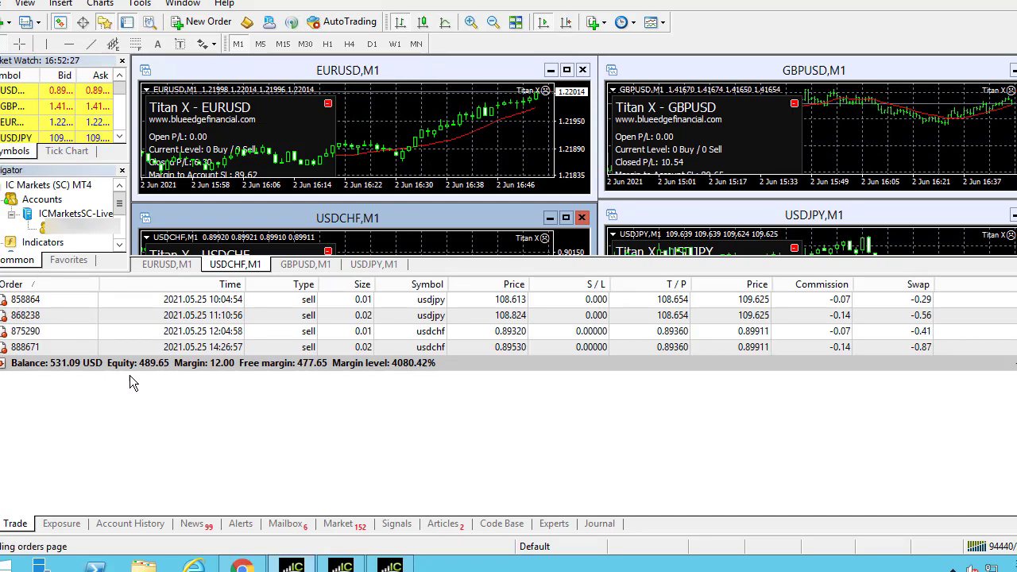
mouse_move(167, 386)
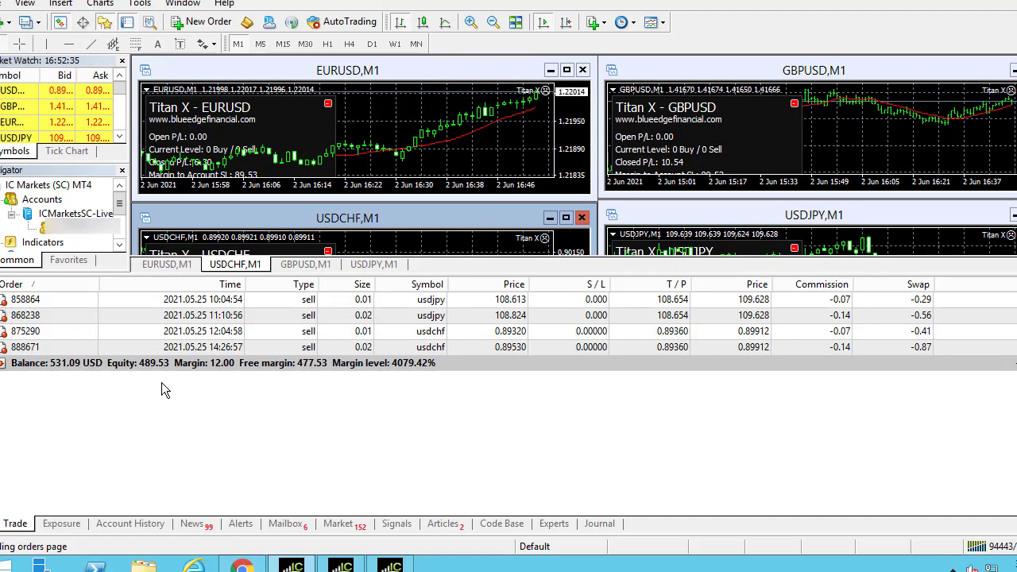
mouse_move(442, 405)
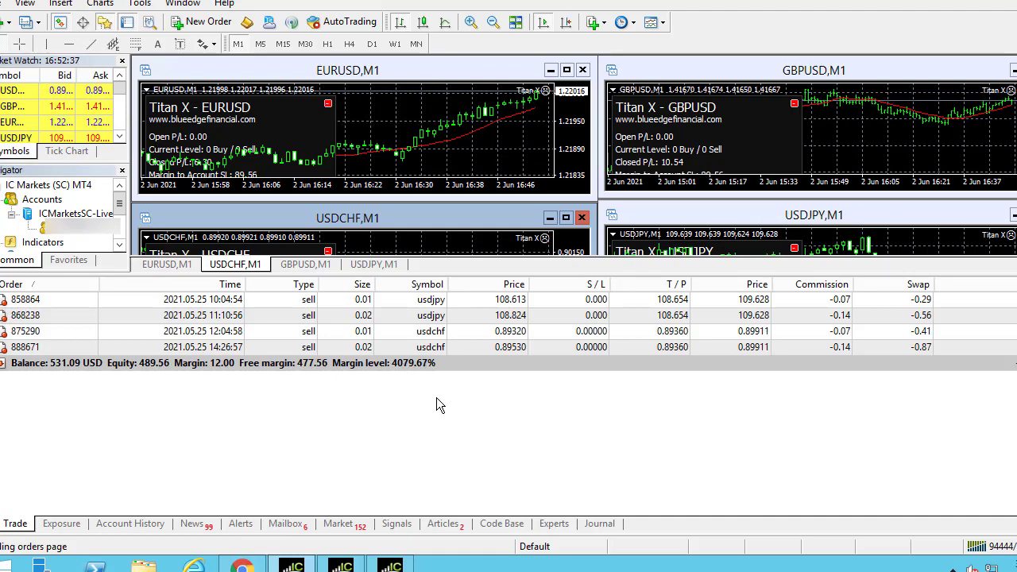
mouse_move(455, 314)
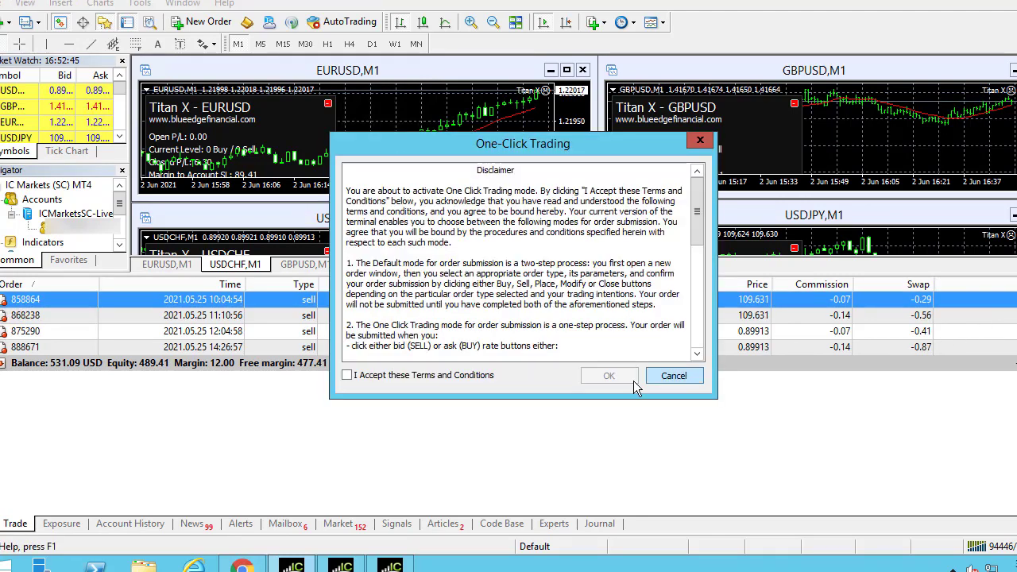
Step: Dismiss the One-Click Trading disclaimer and close the remaining open sell trades, leaving balance 488.74
click(673, 375)
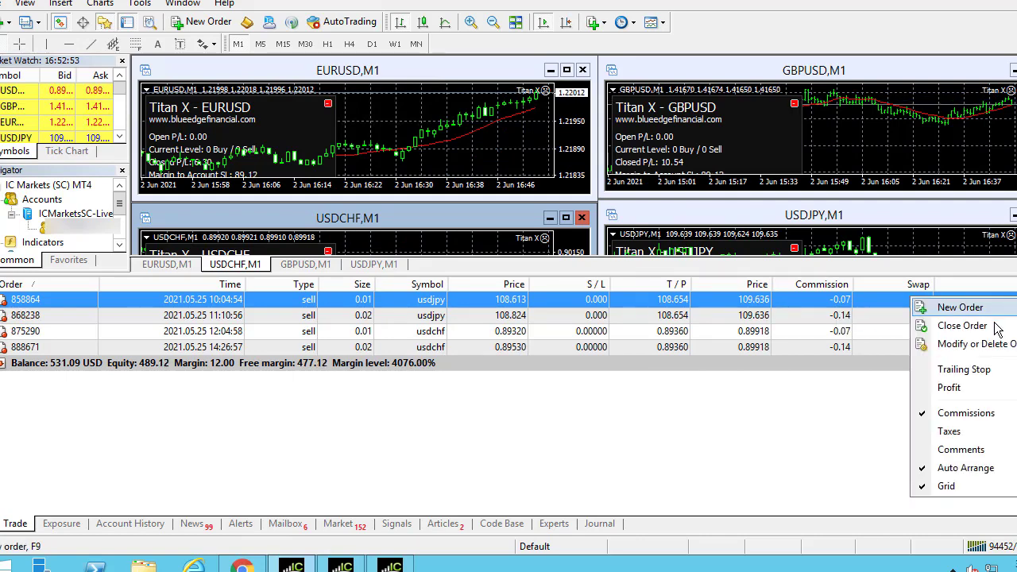
mouse_move(962, 324)
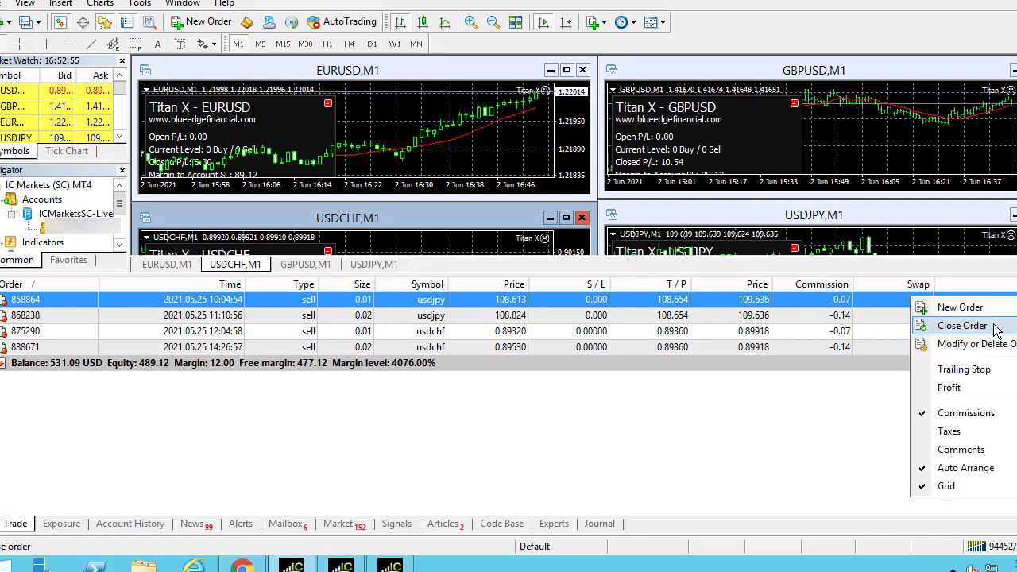
click(962, 324)
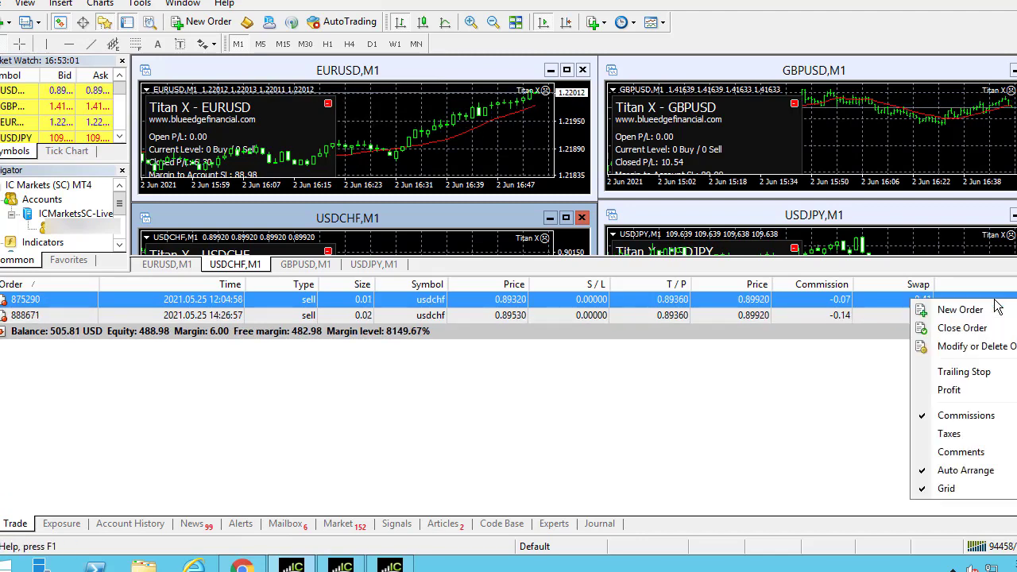
click(963, 328)
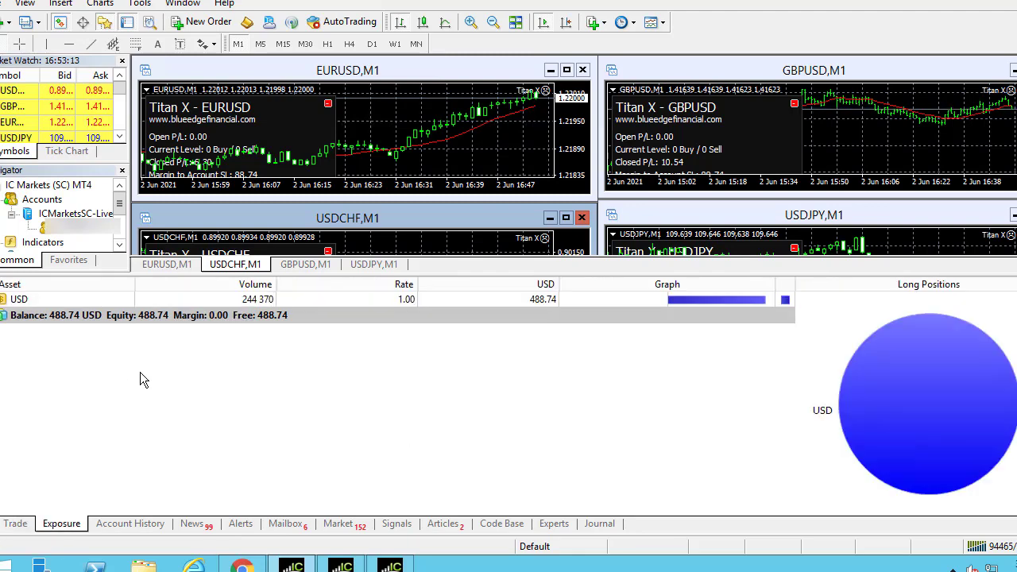
Step: Confirm no open trades remain, then view Account History showing a -15.63 total profit/loss
click(16, 523)
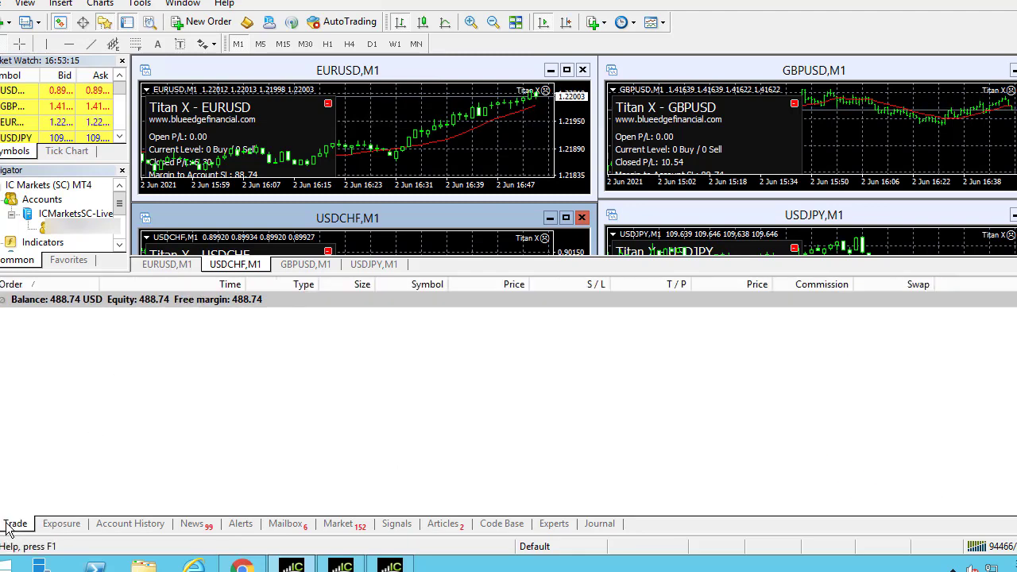
click(130, 523)
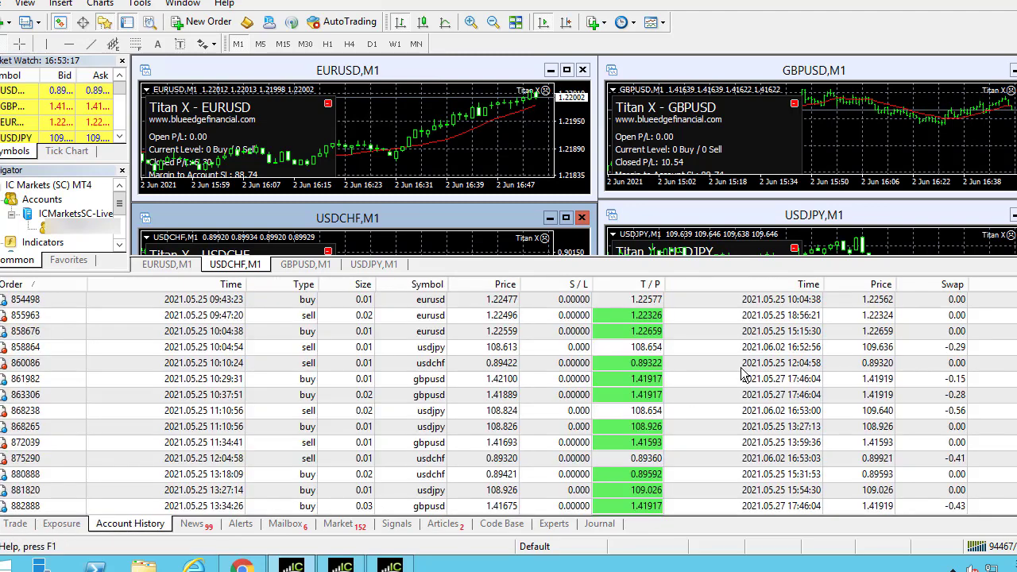
scroll(down, 3)
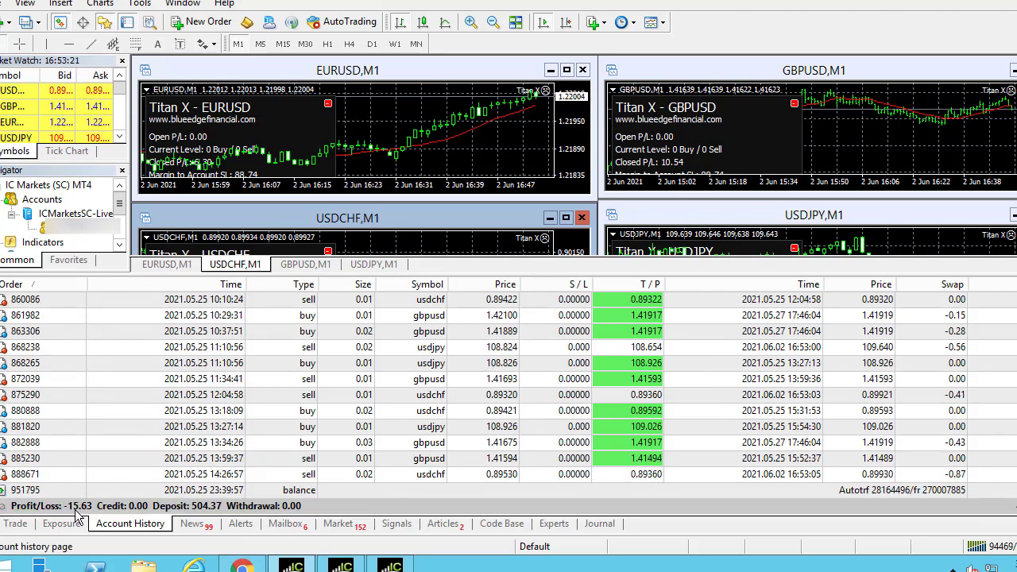
mouse_move(143, 479)
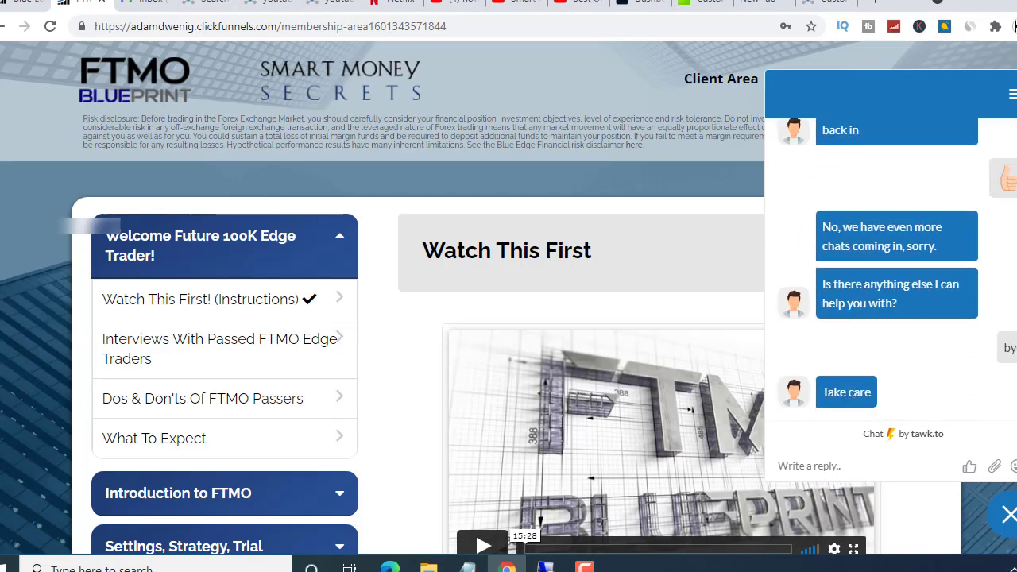
mouse_move(124, 114)
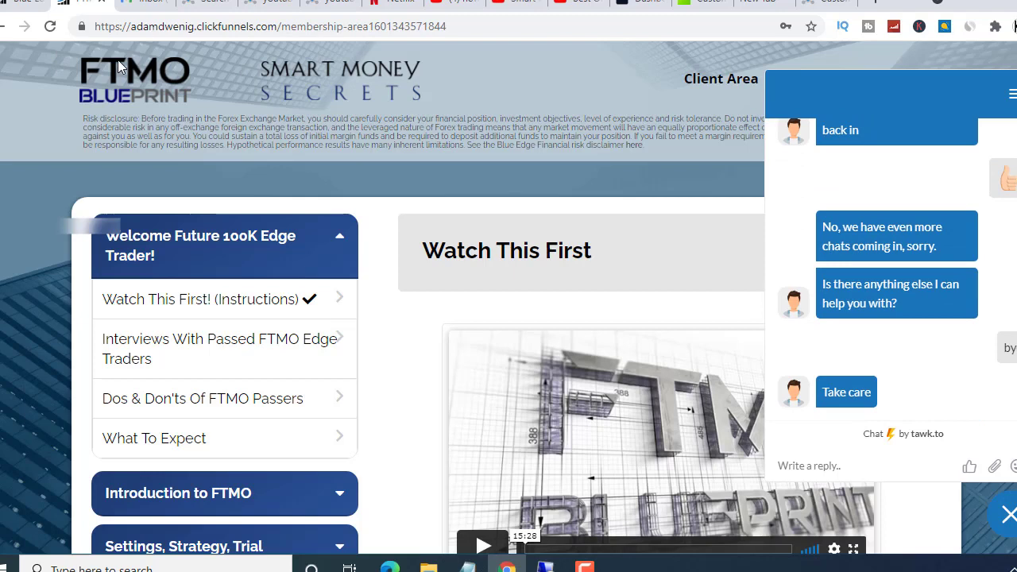
mouse_move(152, 86)
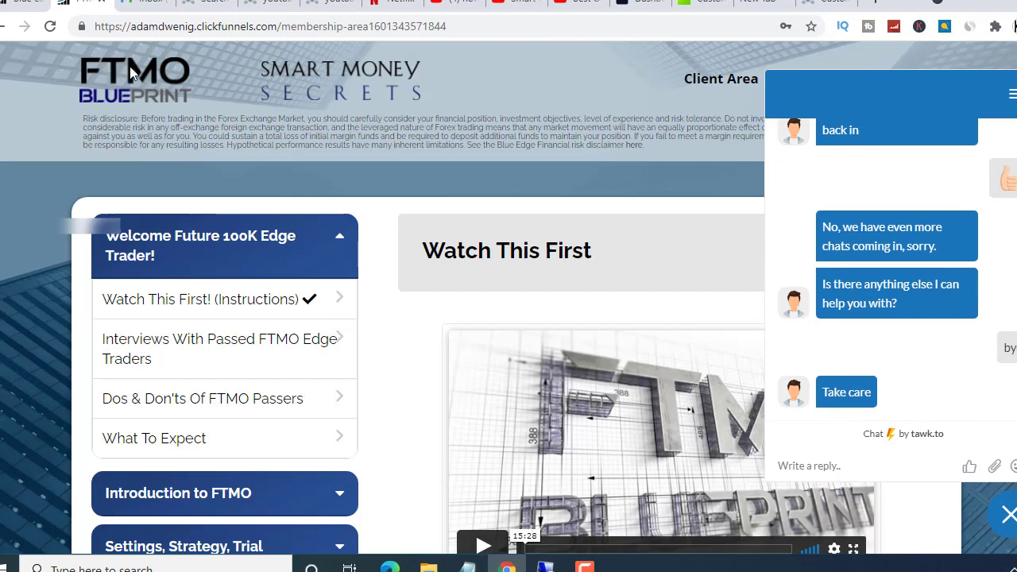
mouse_move(92, 103)
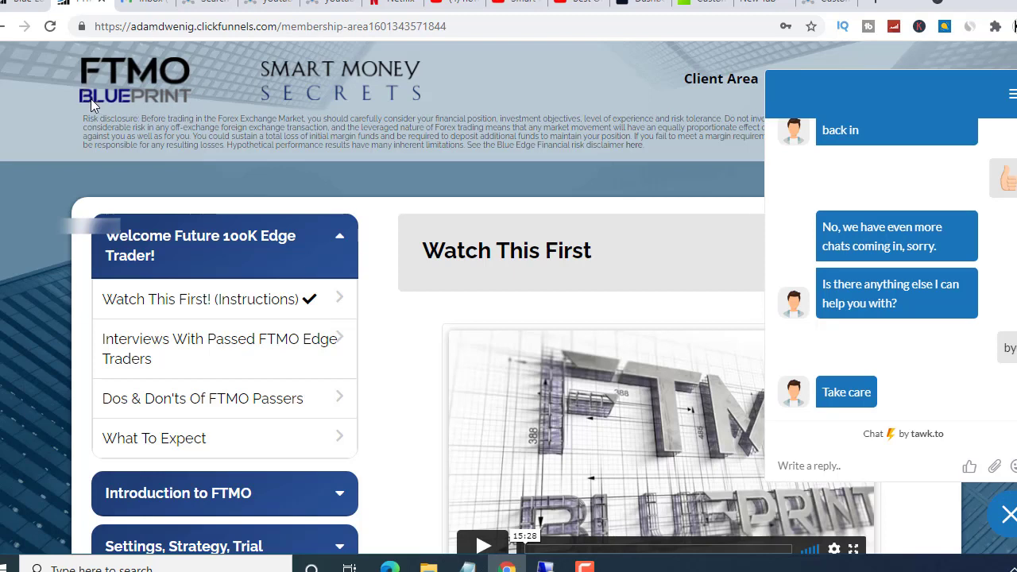
mouse_move(597, 79)
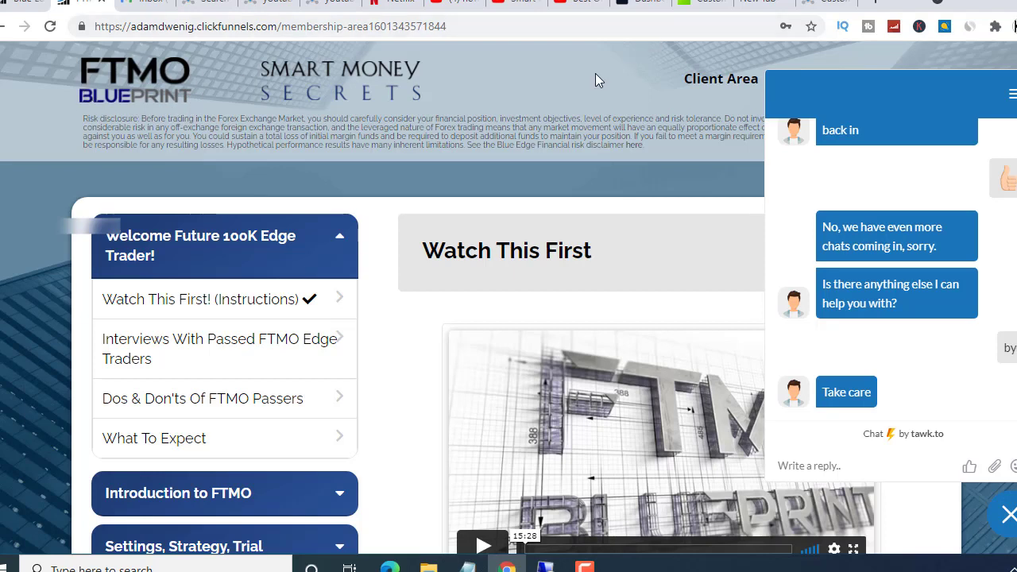
mouse_move(578, 86)
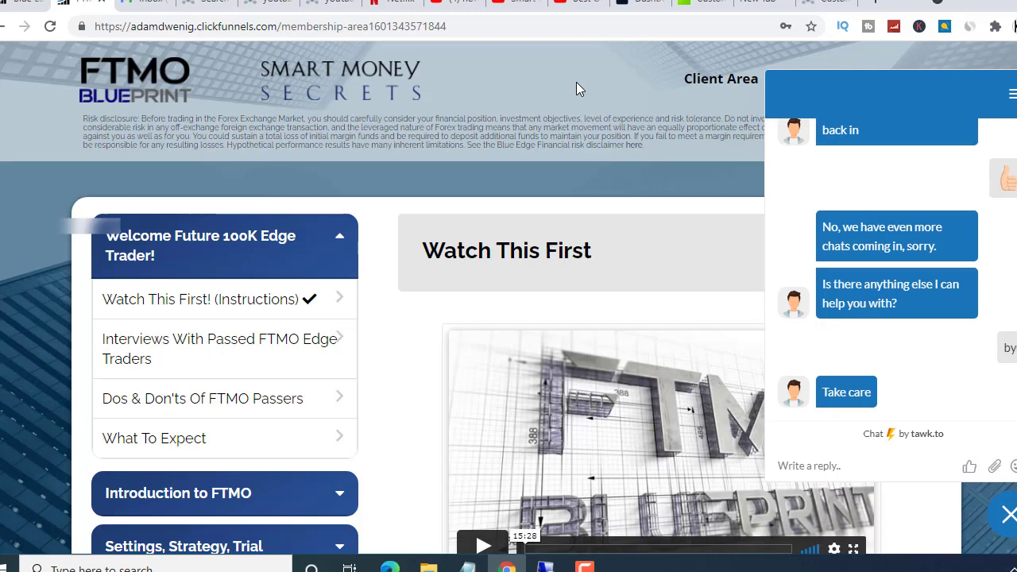
mouse_move(111, 76)
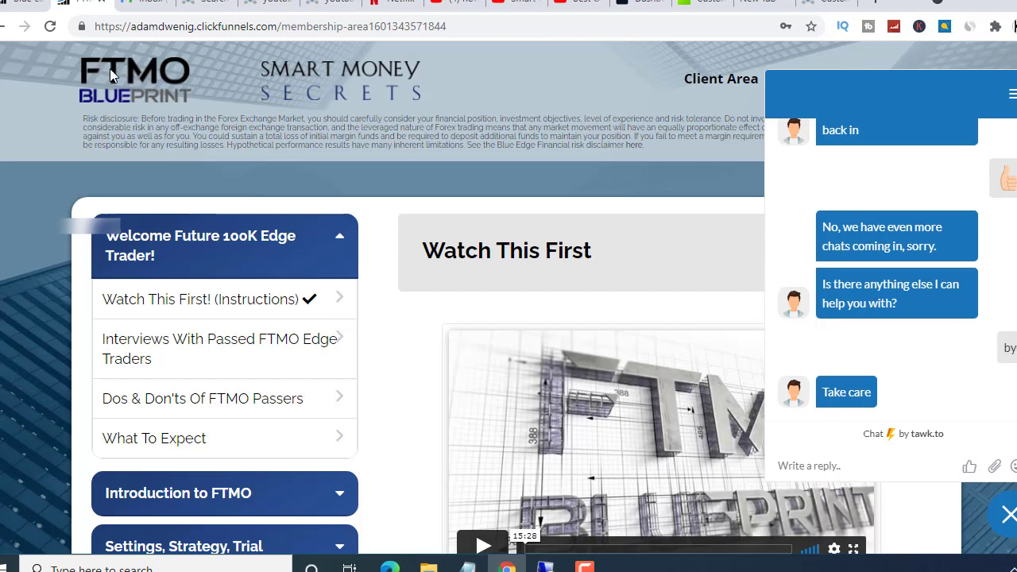
mouse_move(181, 90)
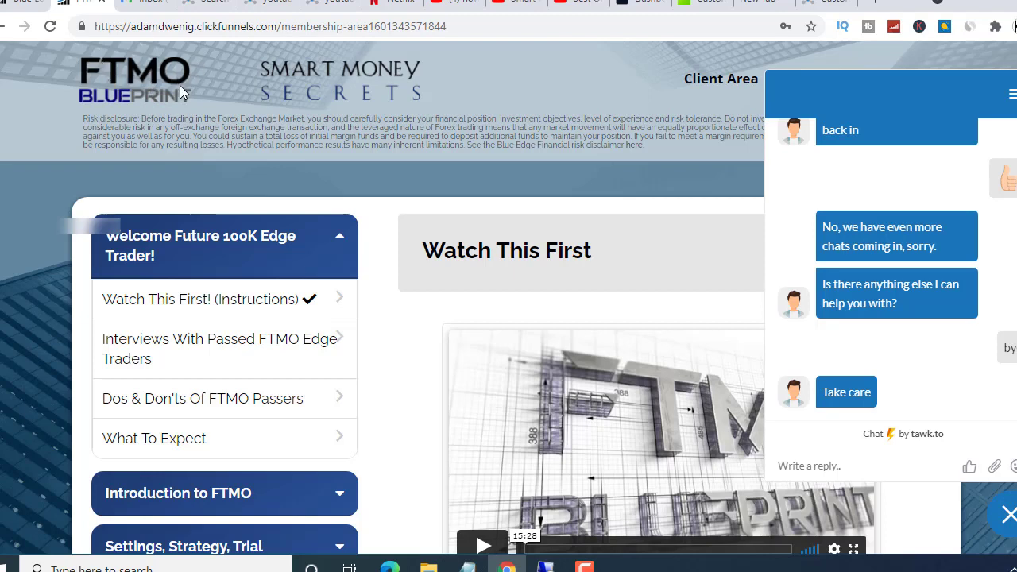
mouse_move(177, 90)
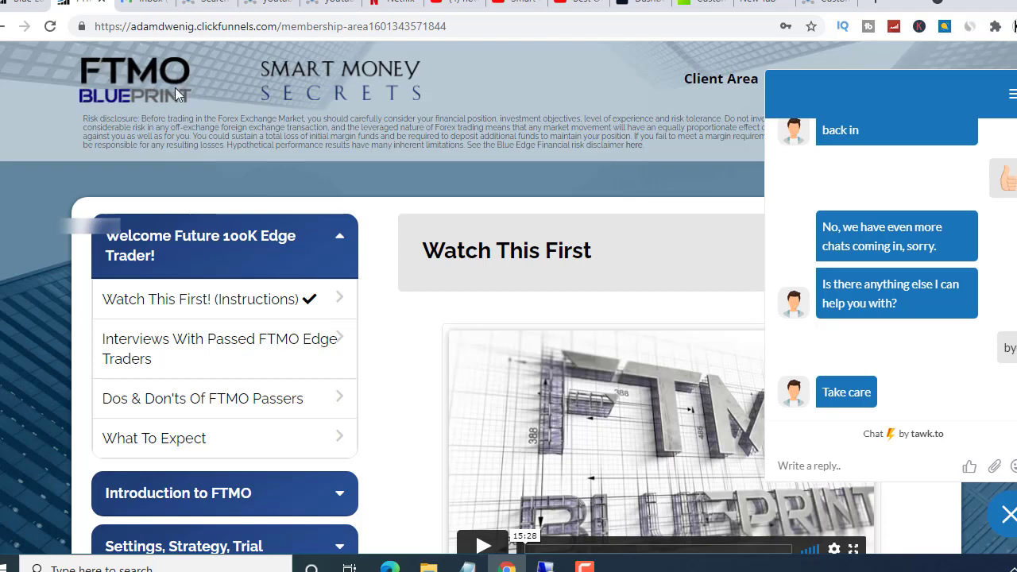
mouse_move(63, 91)
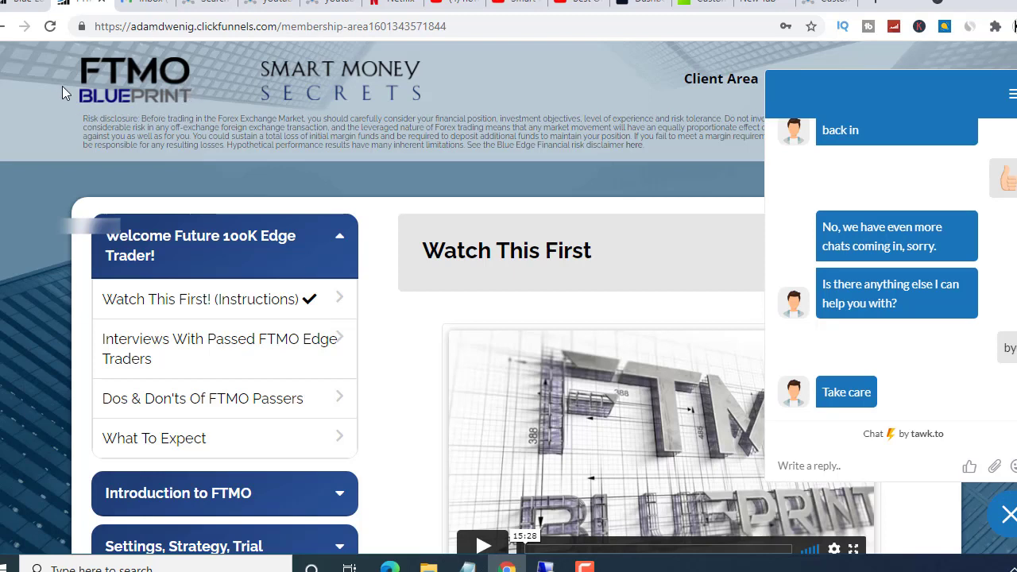
mouse_move(114, 56)
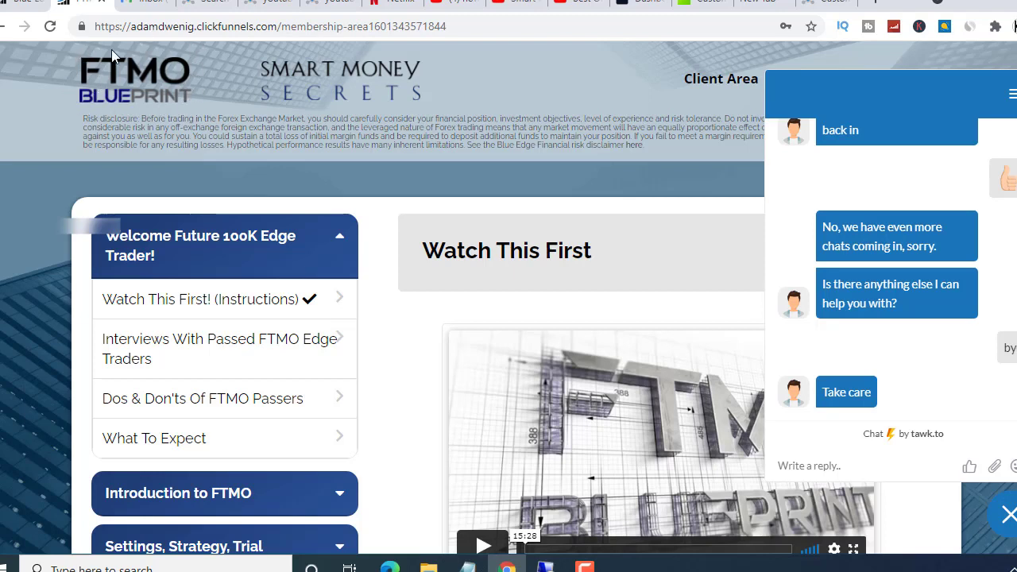
mouse_move(78, 109)
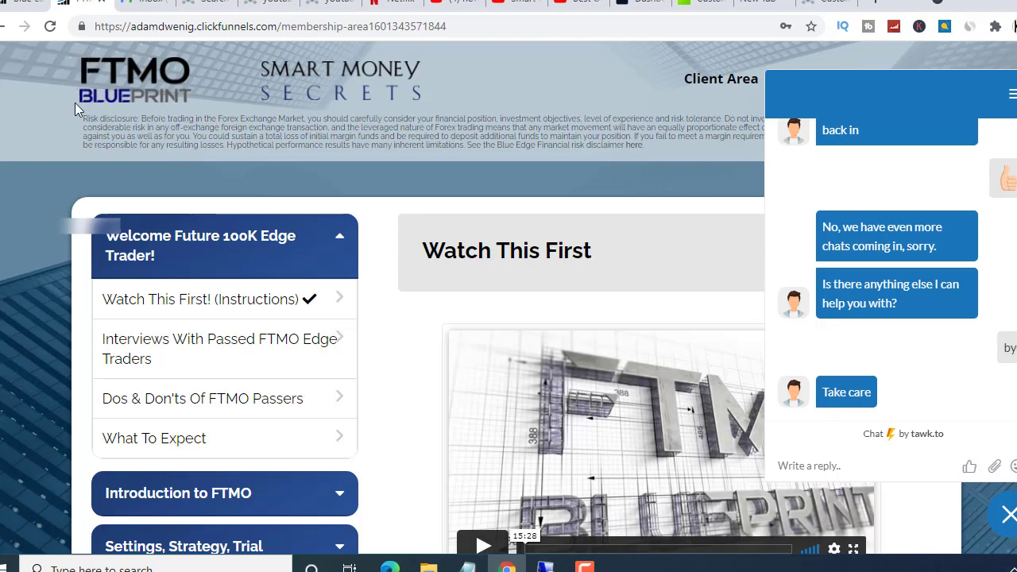
mouse_move(194, 105)
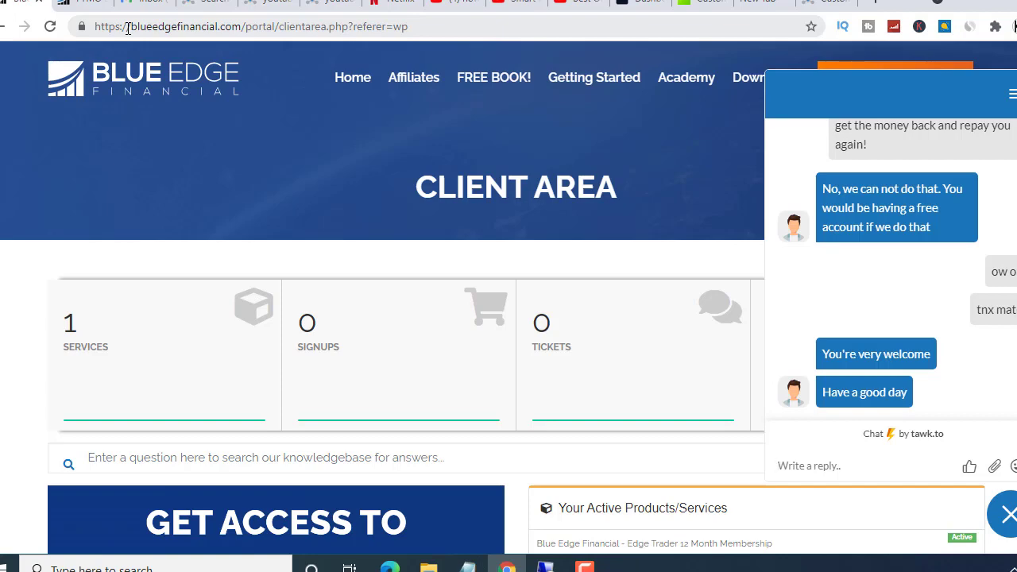
Step: Switch the browser to the Blue Edge Financial client area page
click(808, 465)
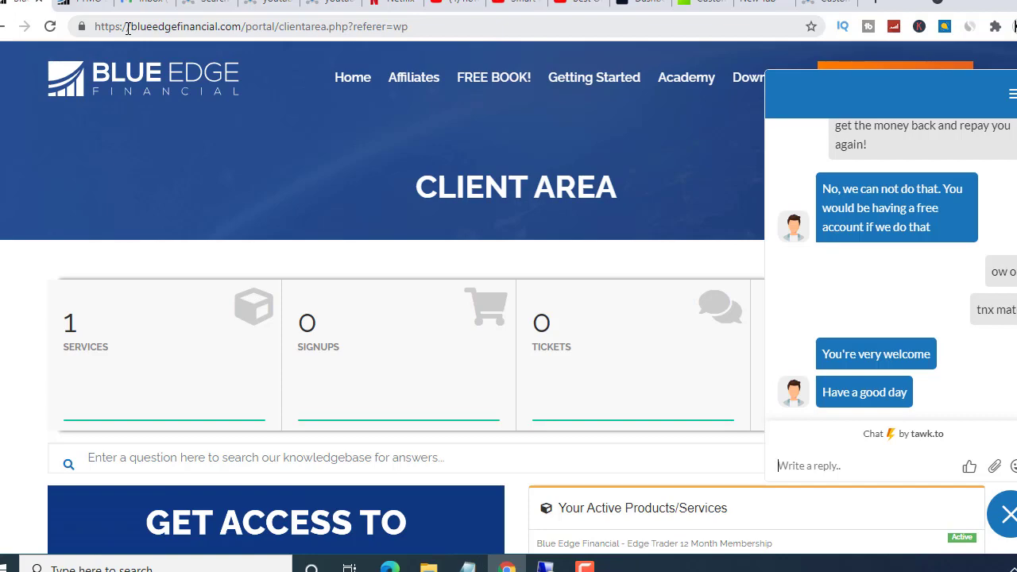